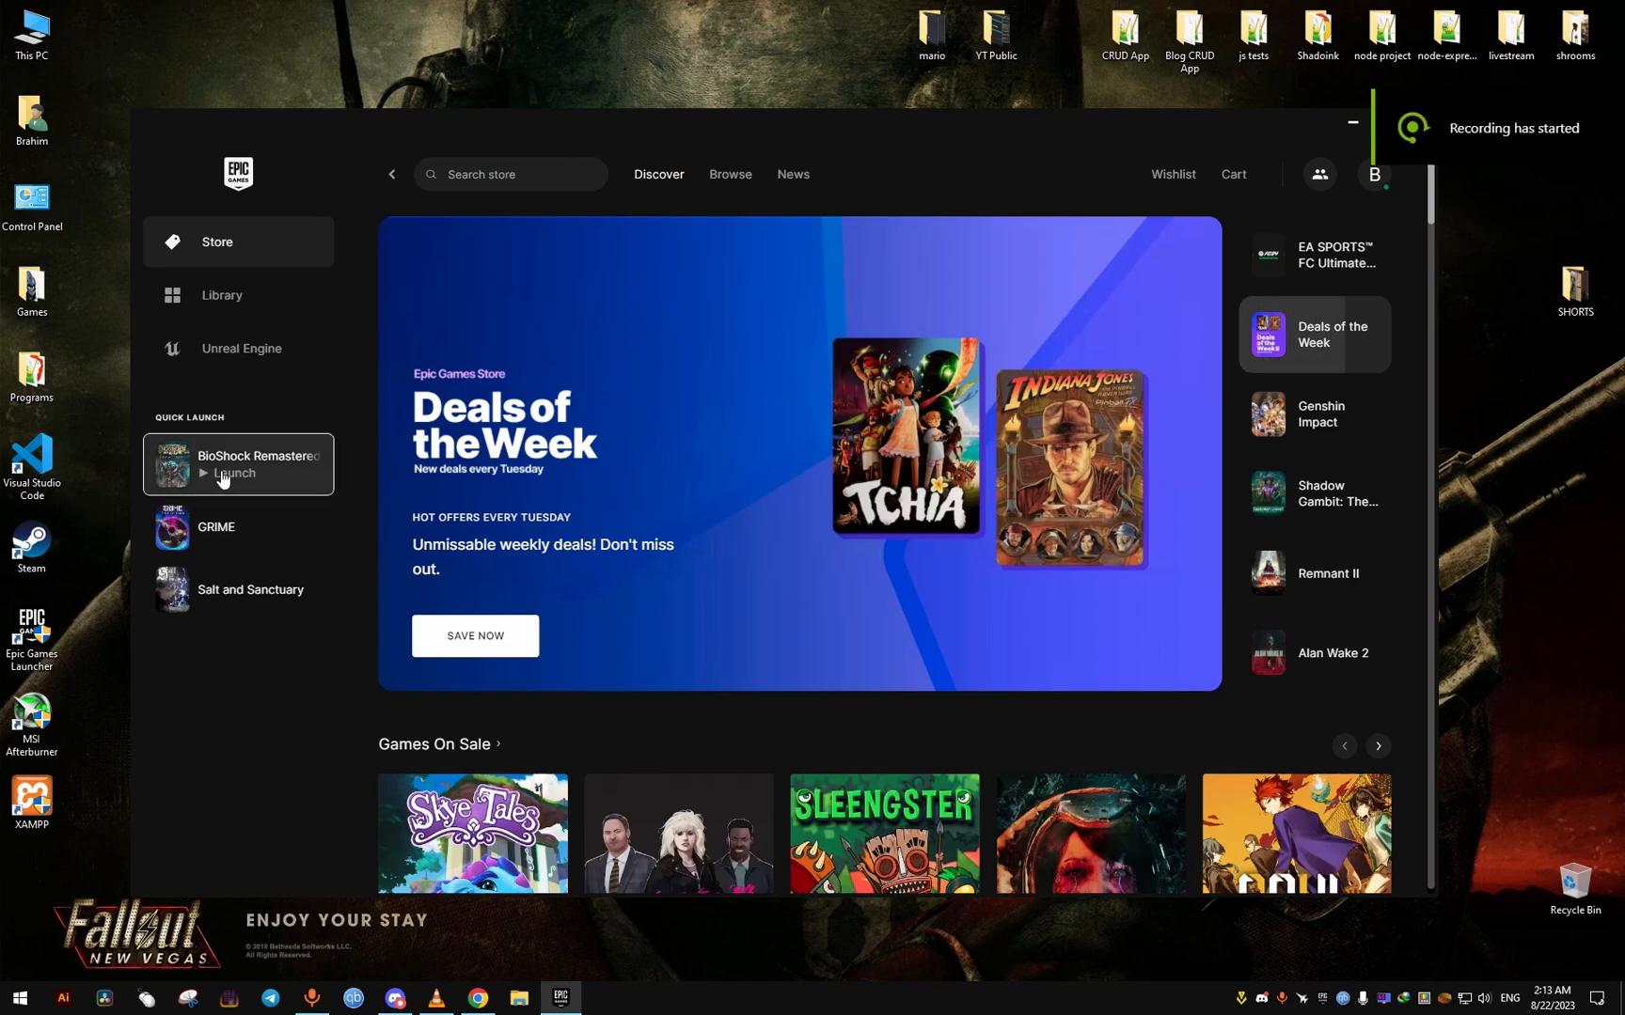
- Launch BioShock Remastered from Quick Launch and close the 2K launcher it opens
{"action": "left_click", "coordinate": [234, 473]}
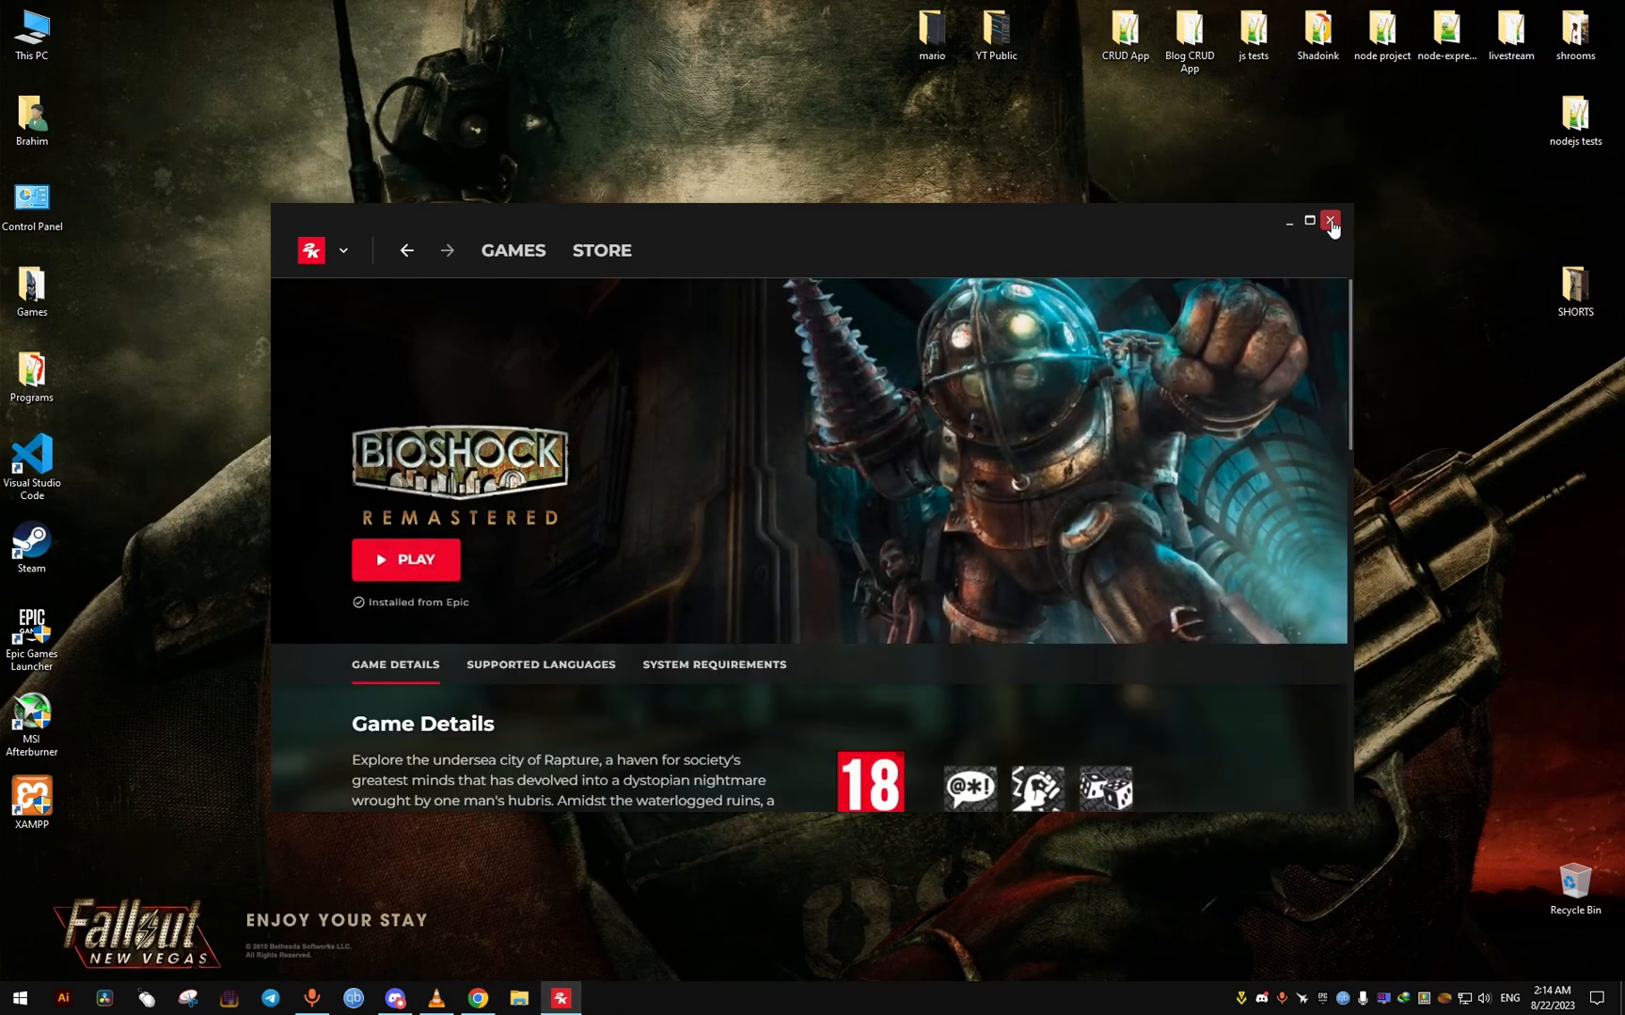
{"action": "left_click", "coordinate": [1330, 222]}
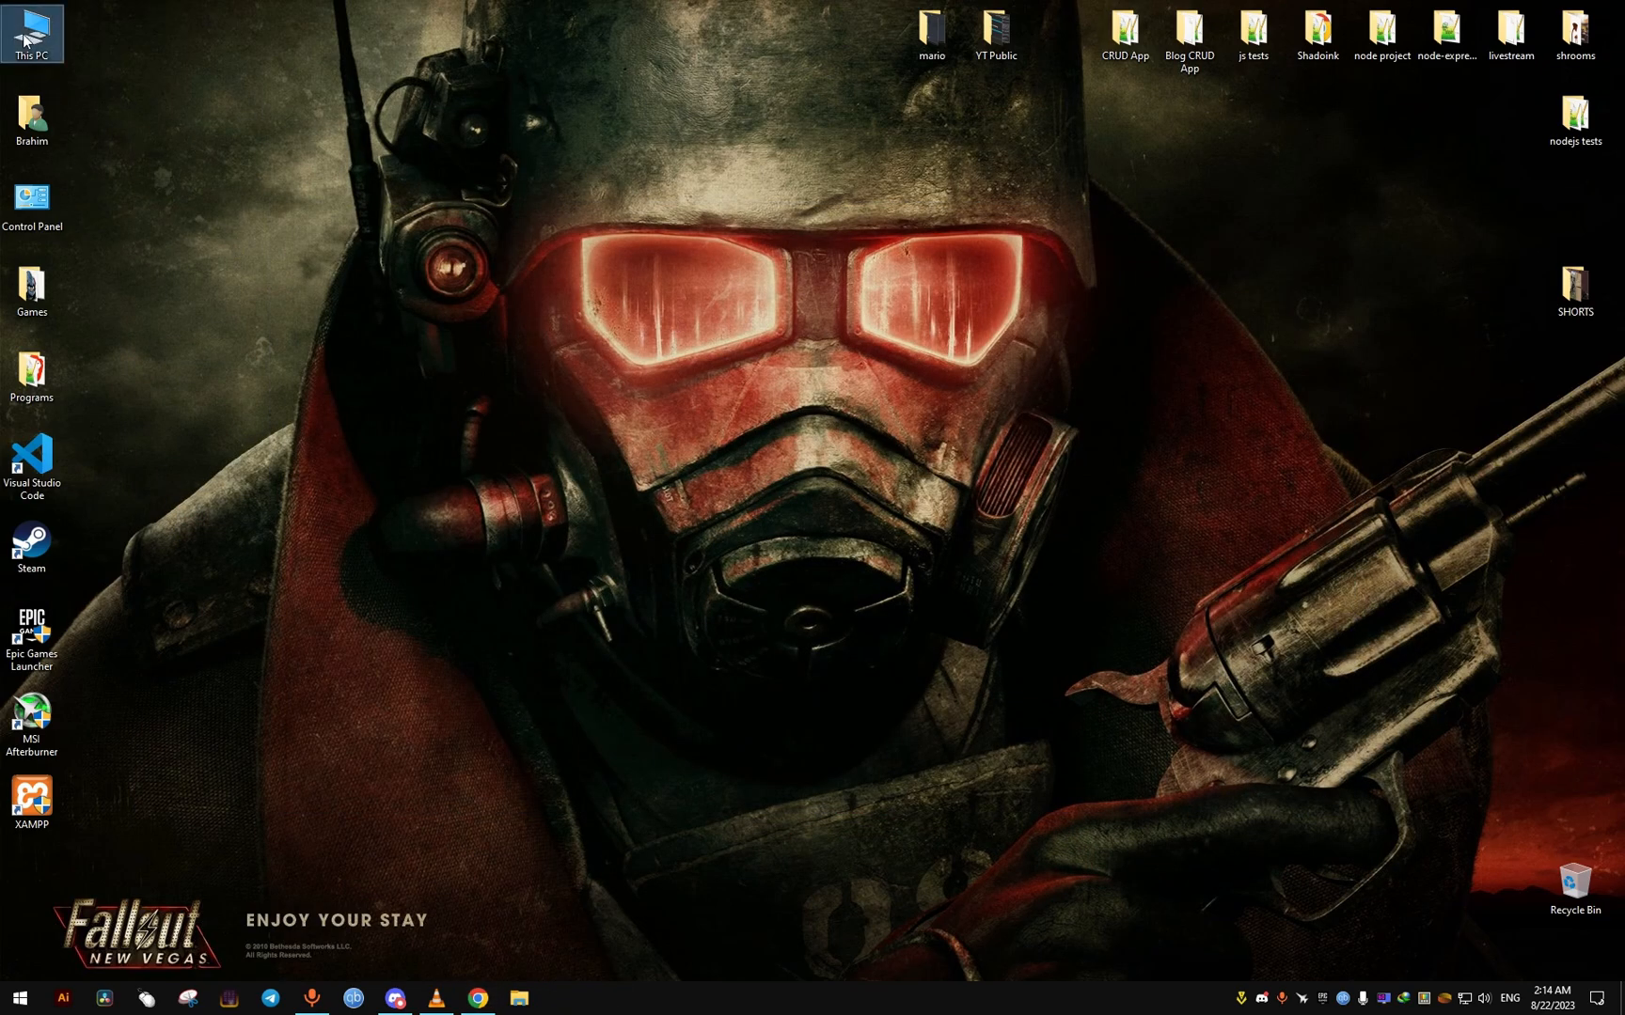
- Open Local Disk (C:) in File Explorer with Hidden items shown
{"action": "left_click", "coordinate": [519, 996]}
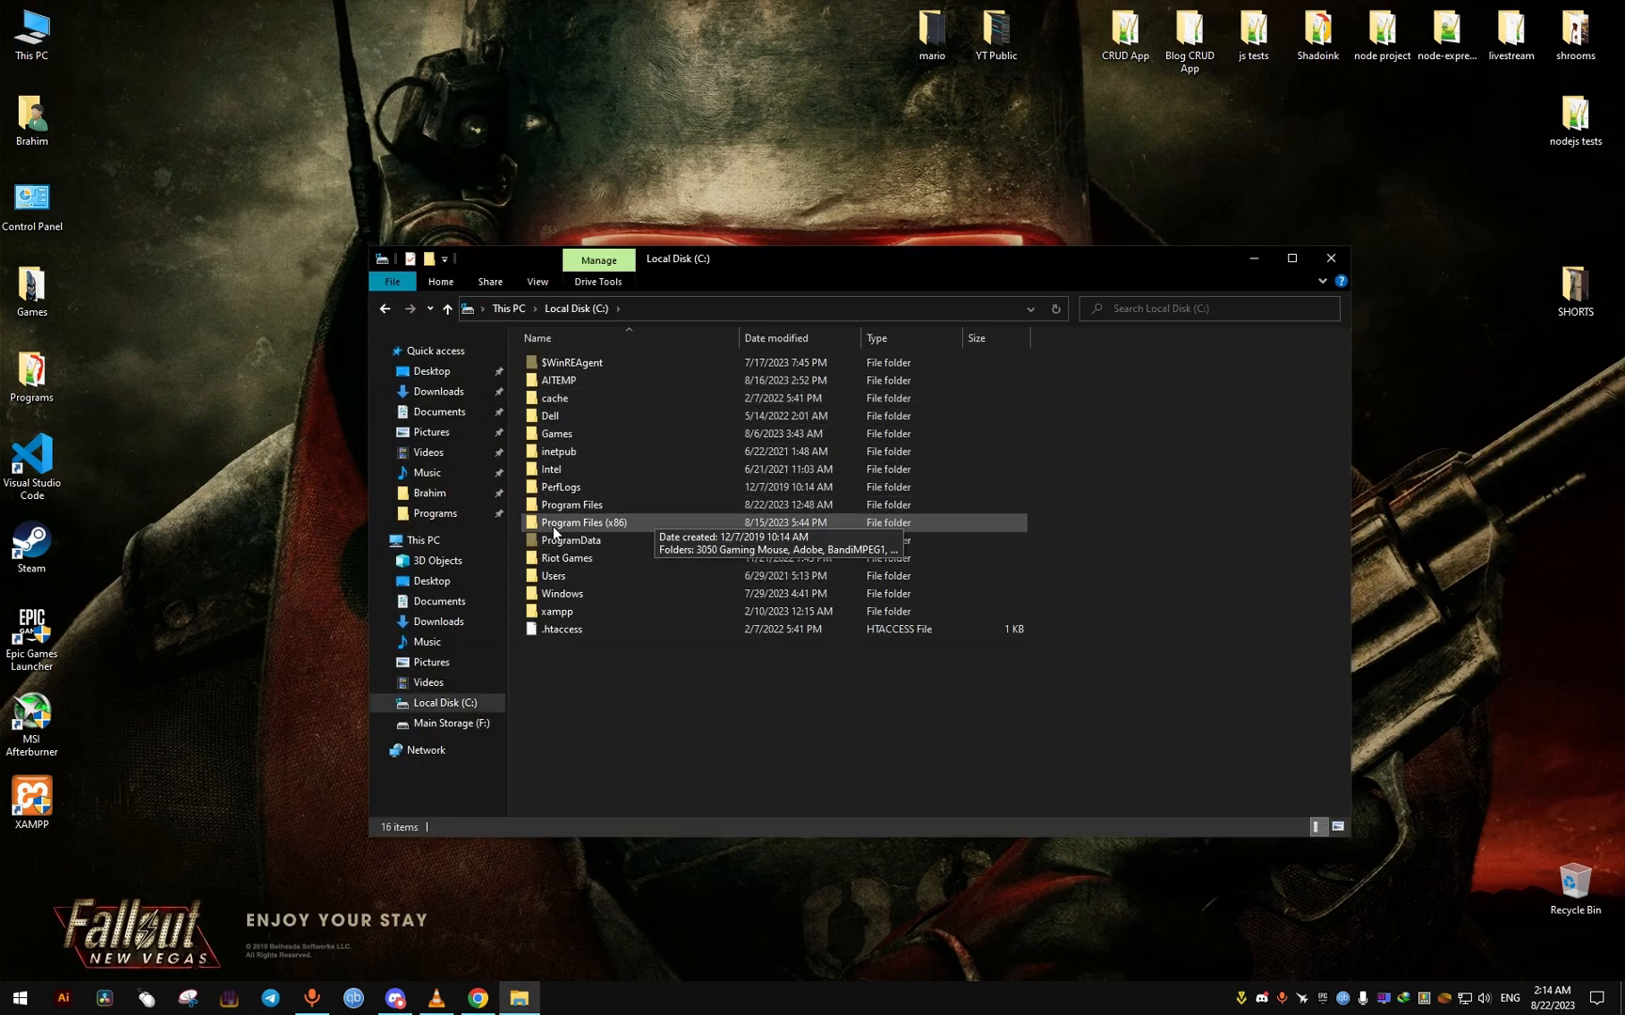
{"action": "left_click", "coordinate": [537, 281]}
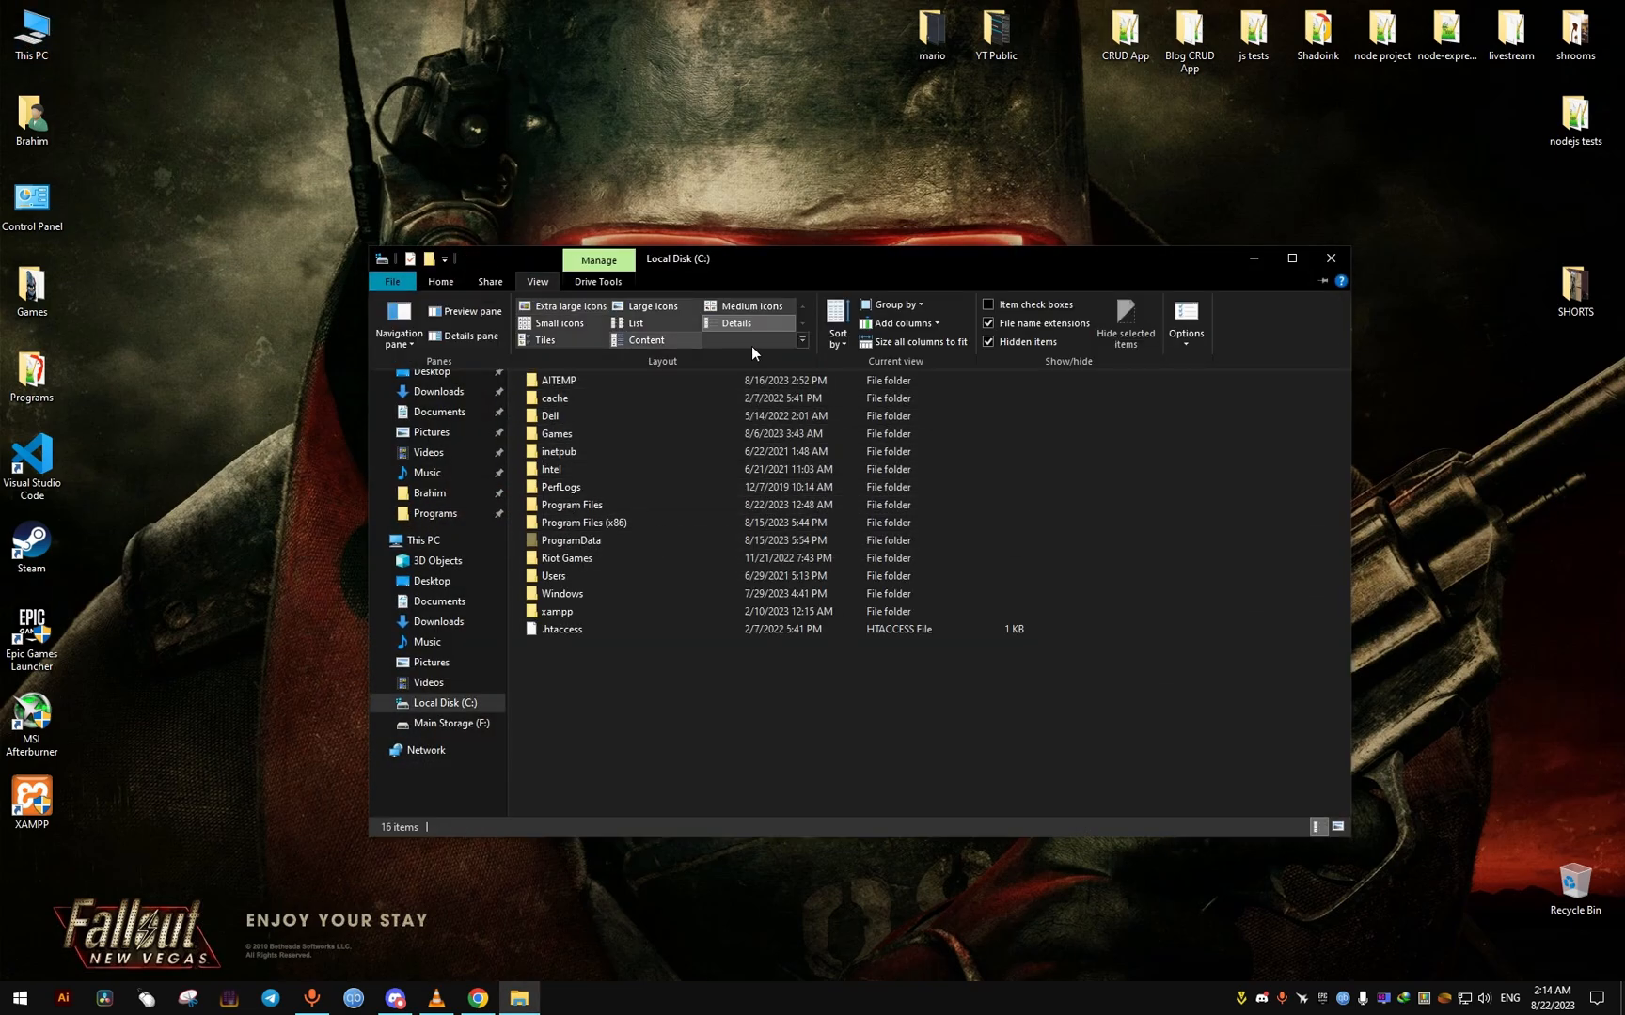
{"action": "left_click", "coordinate": [537, 281]}
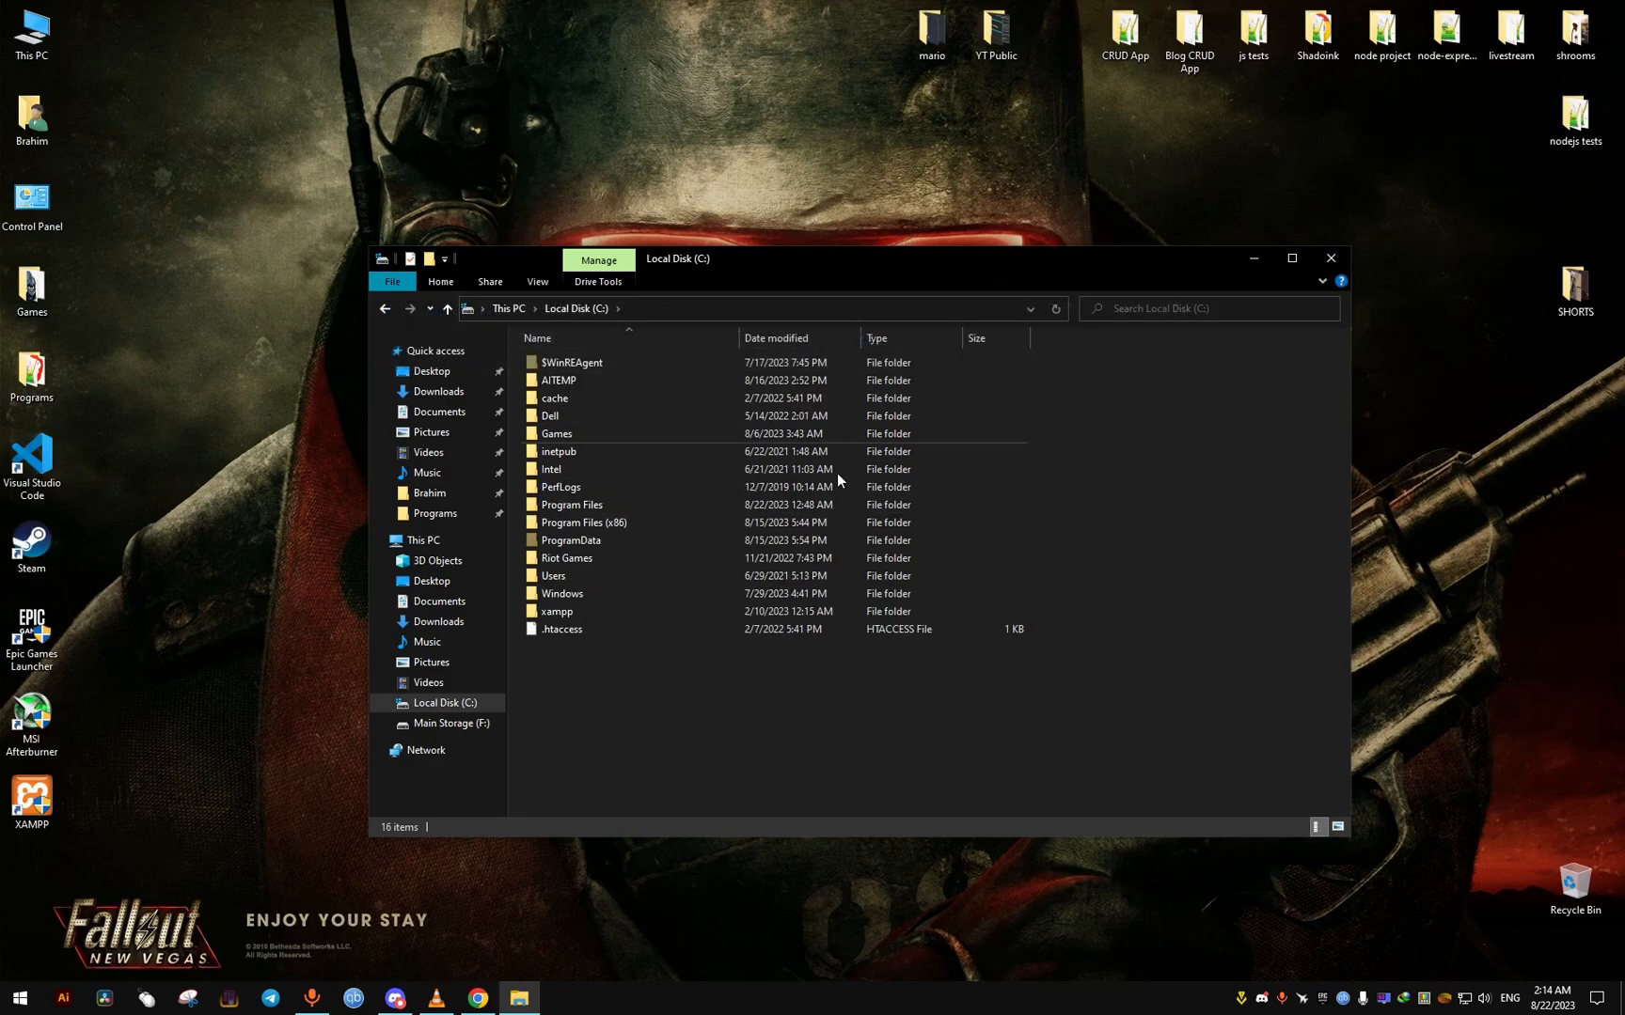
- Navigate through ProgramData, Epic, EpicGamesLauncher and Data to the Manifests folder
{"action": "double_click", "coordinate": [570, 541]}
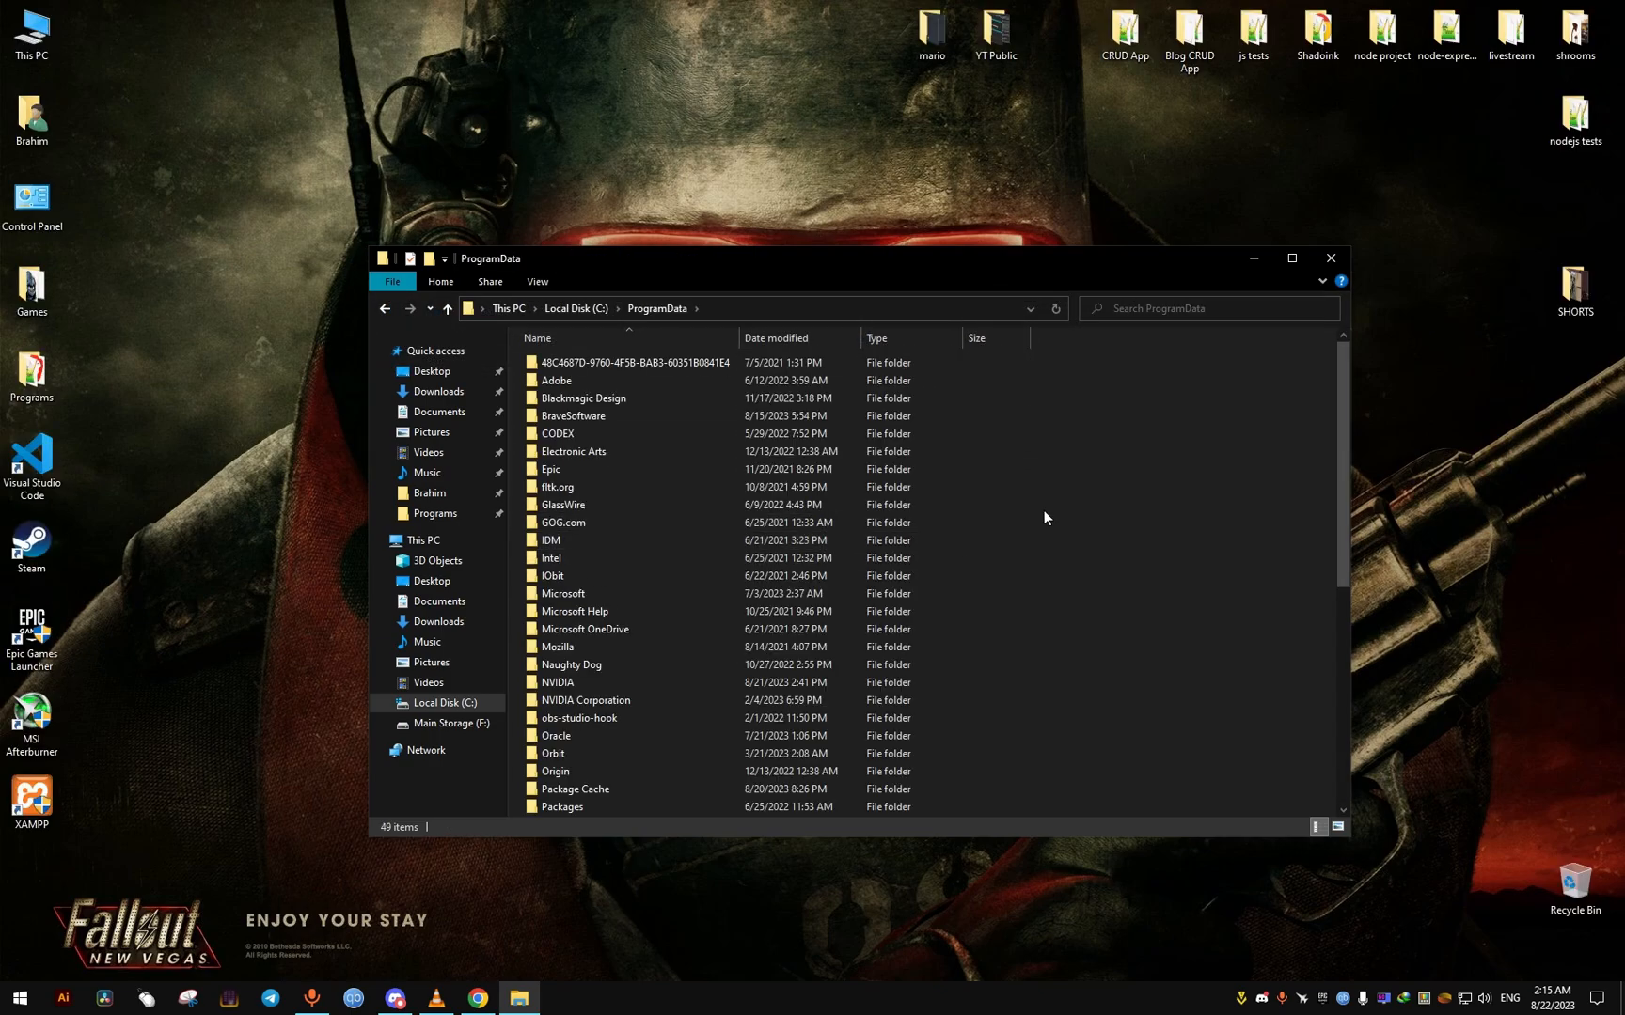
{"action": "mouse_move", "coordinate": [1052, 517]}
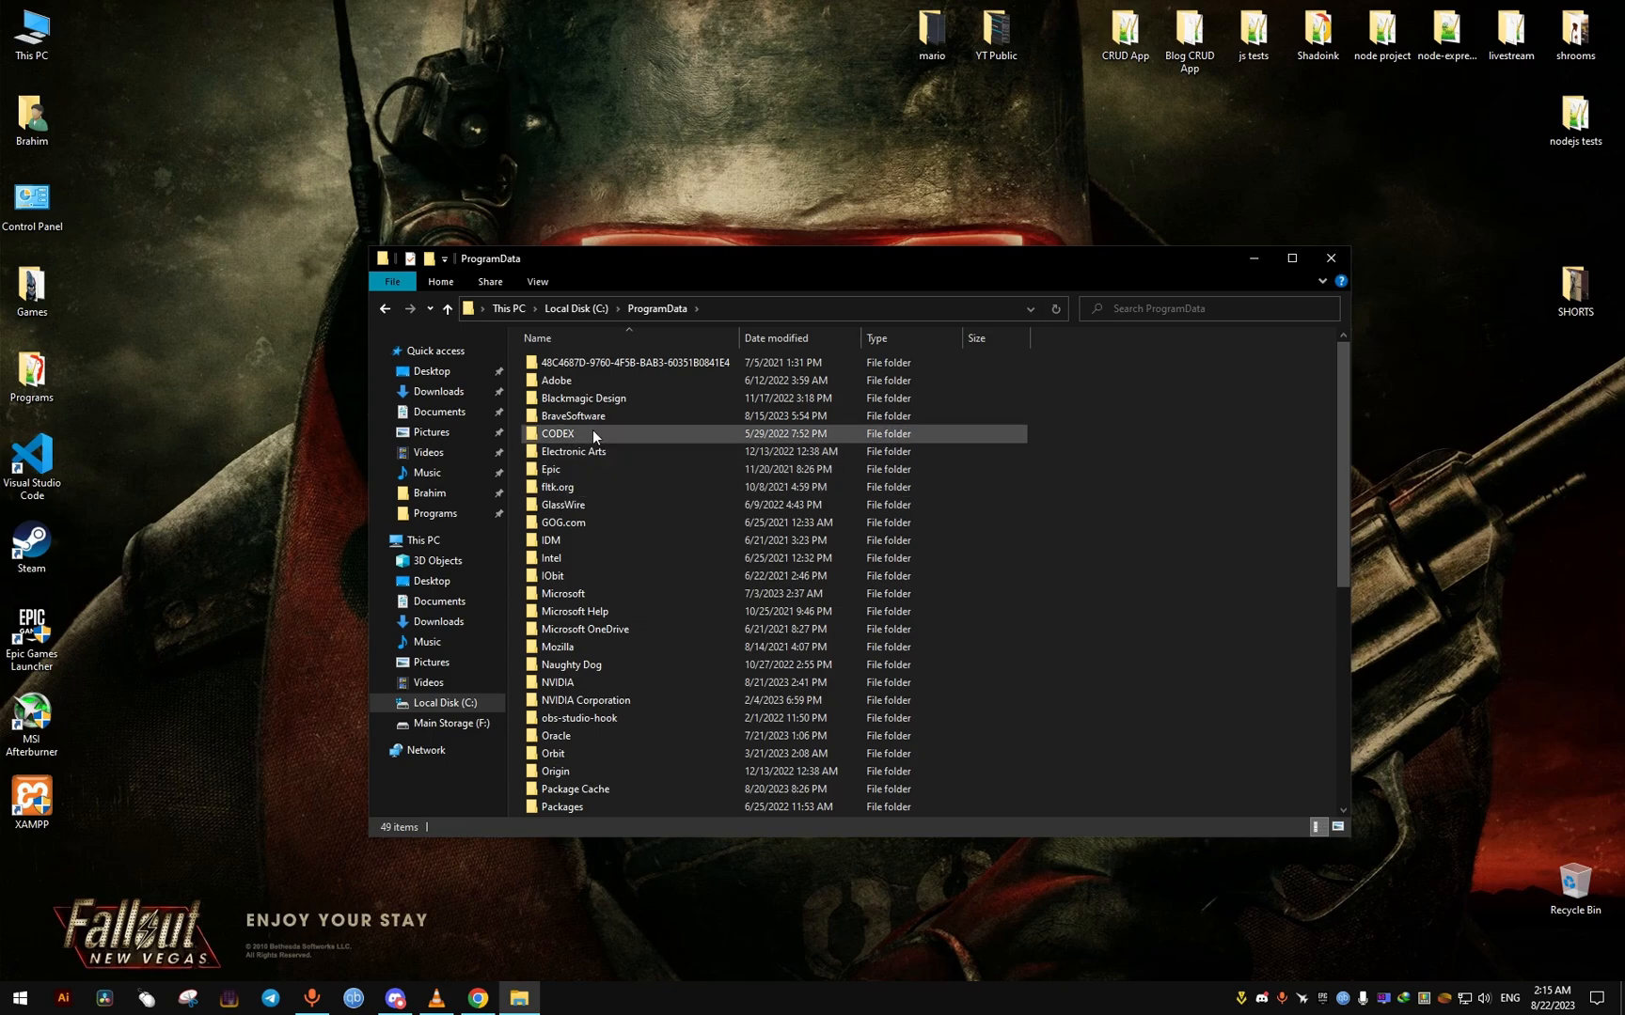
{"action": "left_click", "coordinate": [550, 469]}
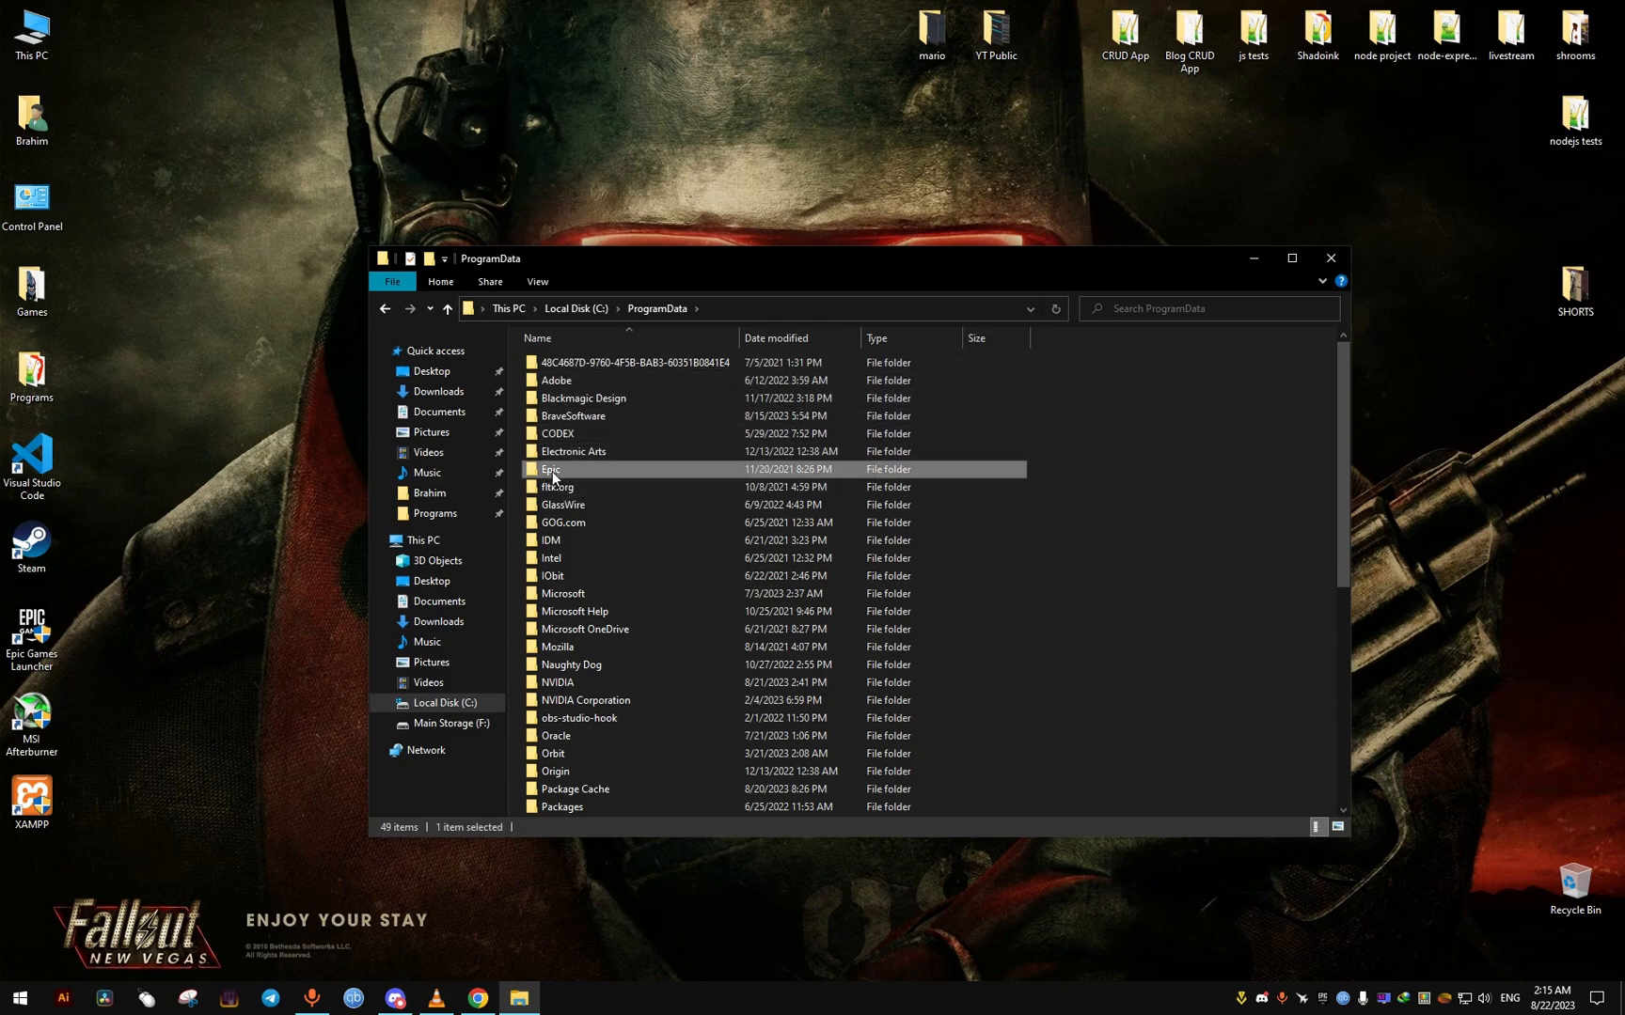
{"action": "double_click", "coordinate": [551, 469]}
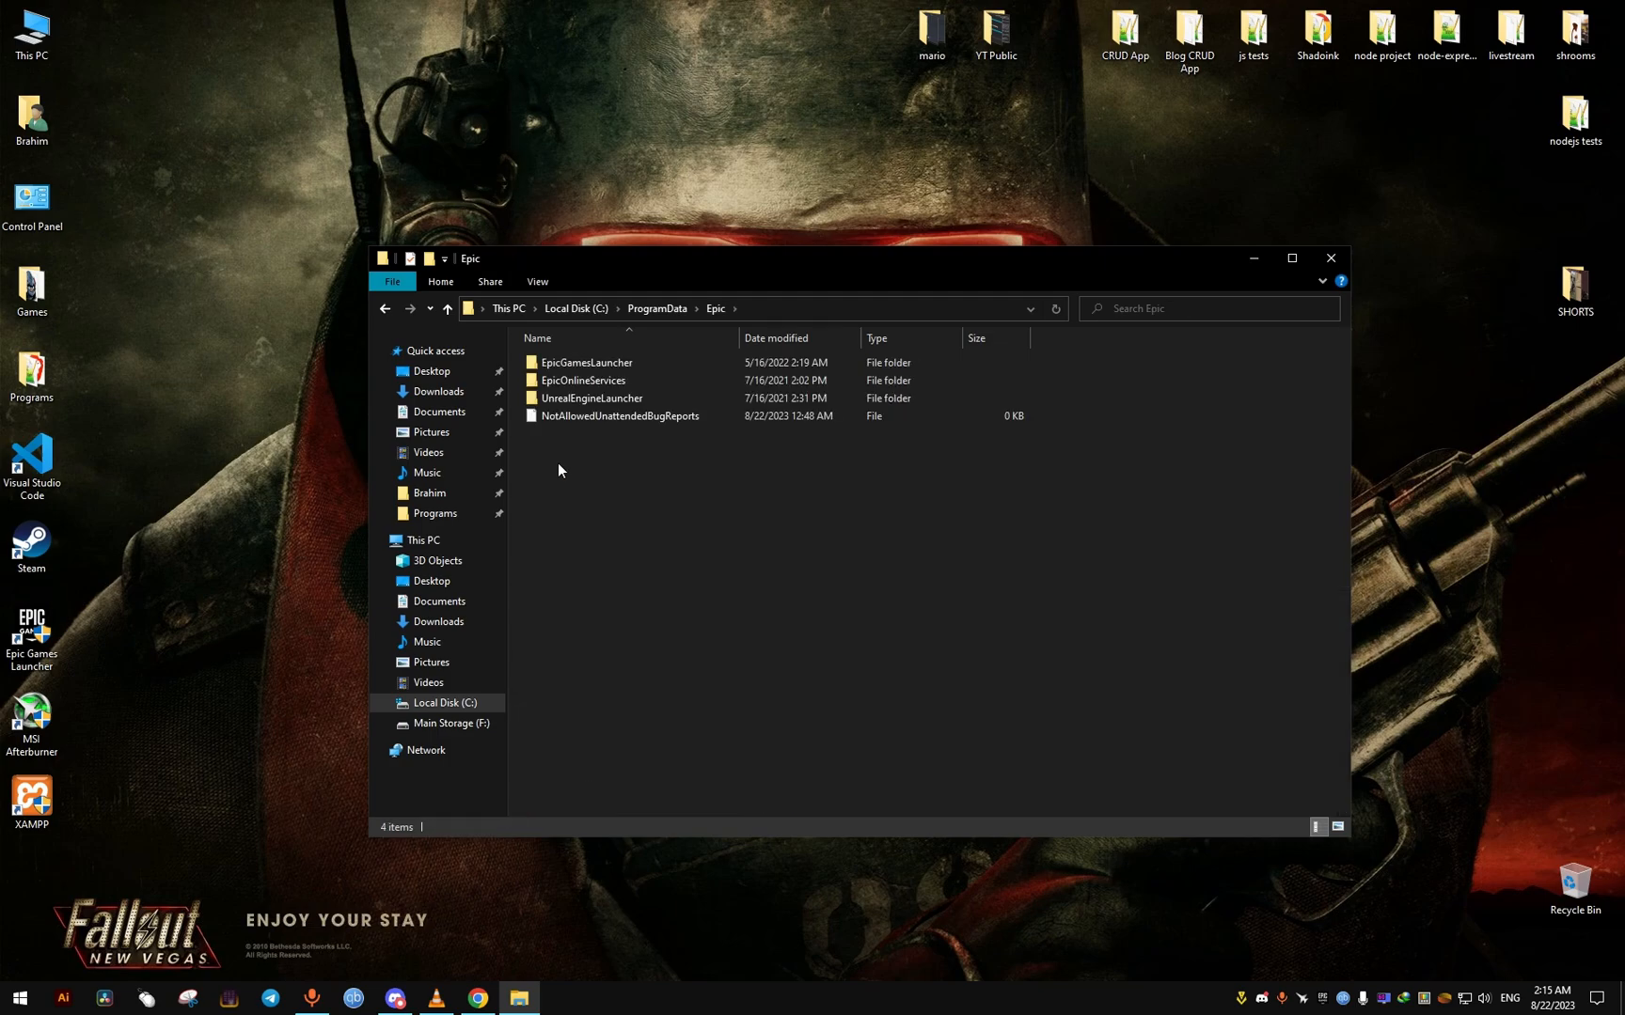
{"action": "mouse_move", "coordinate": [566, 459]}
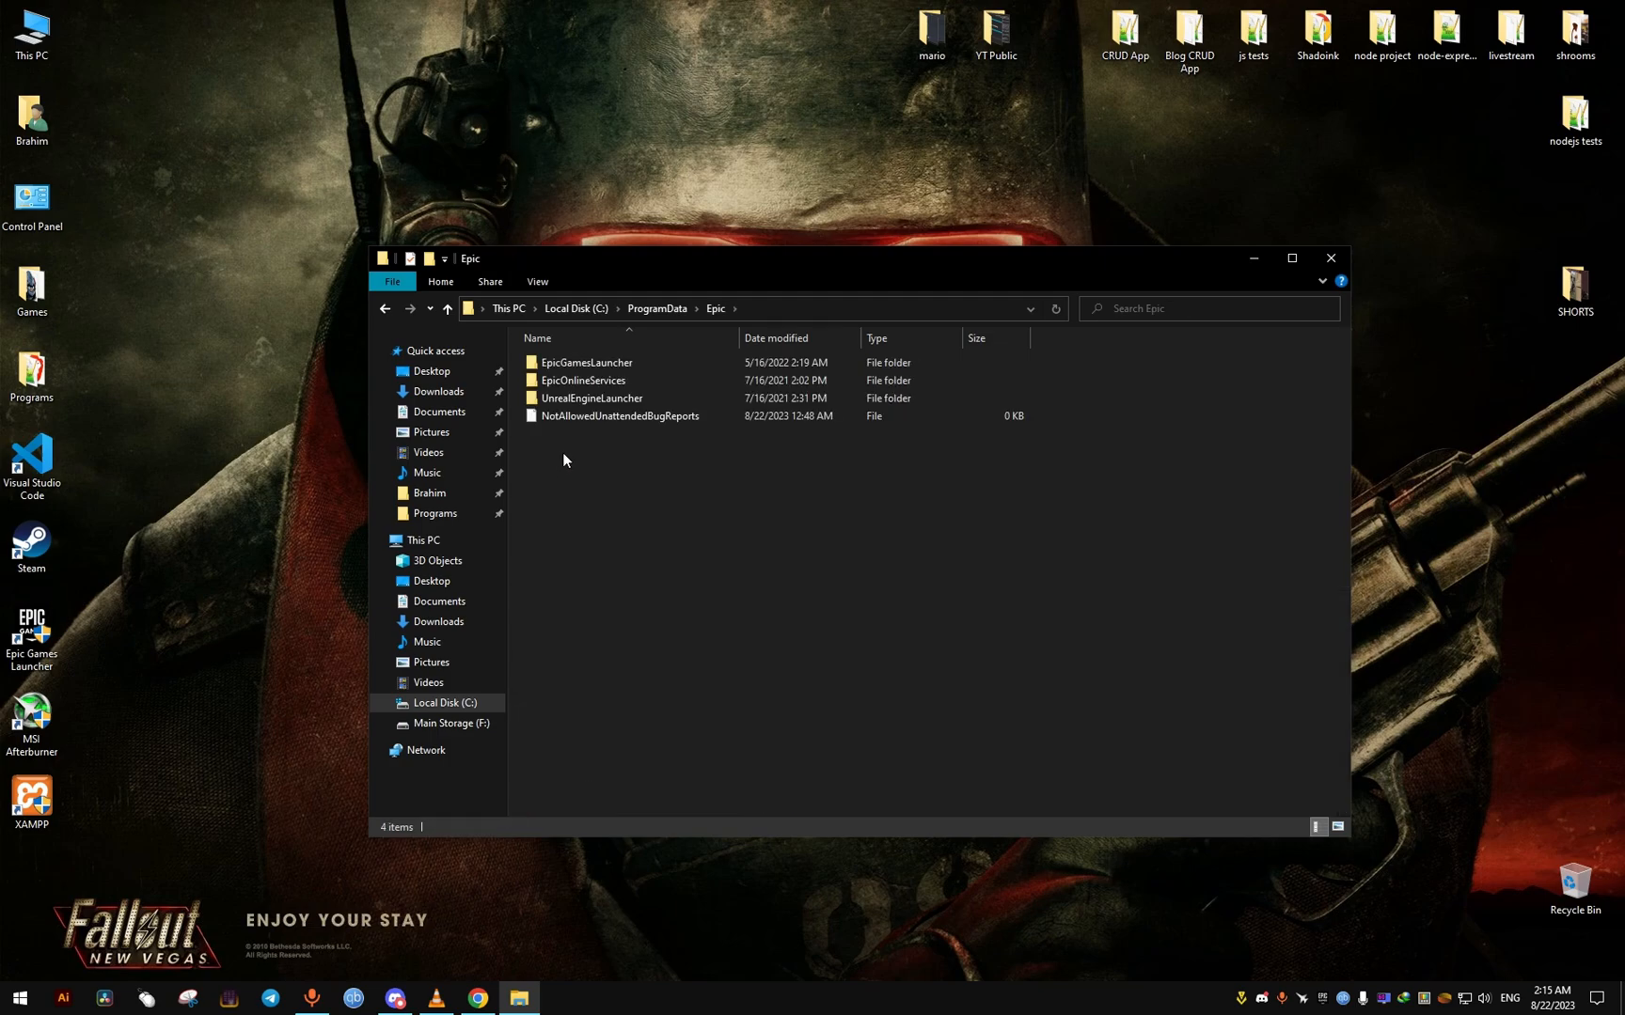
{"action": "left_click", "coordinate": [586, 362]}
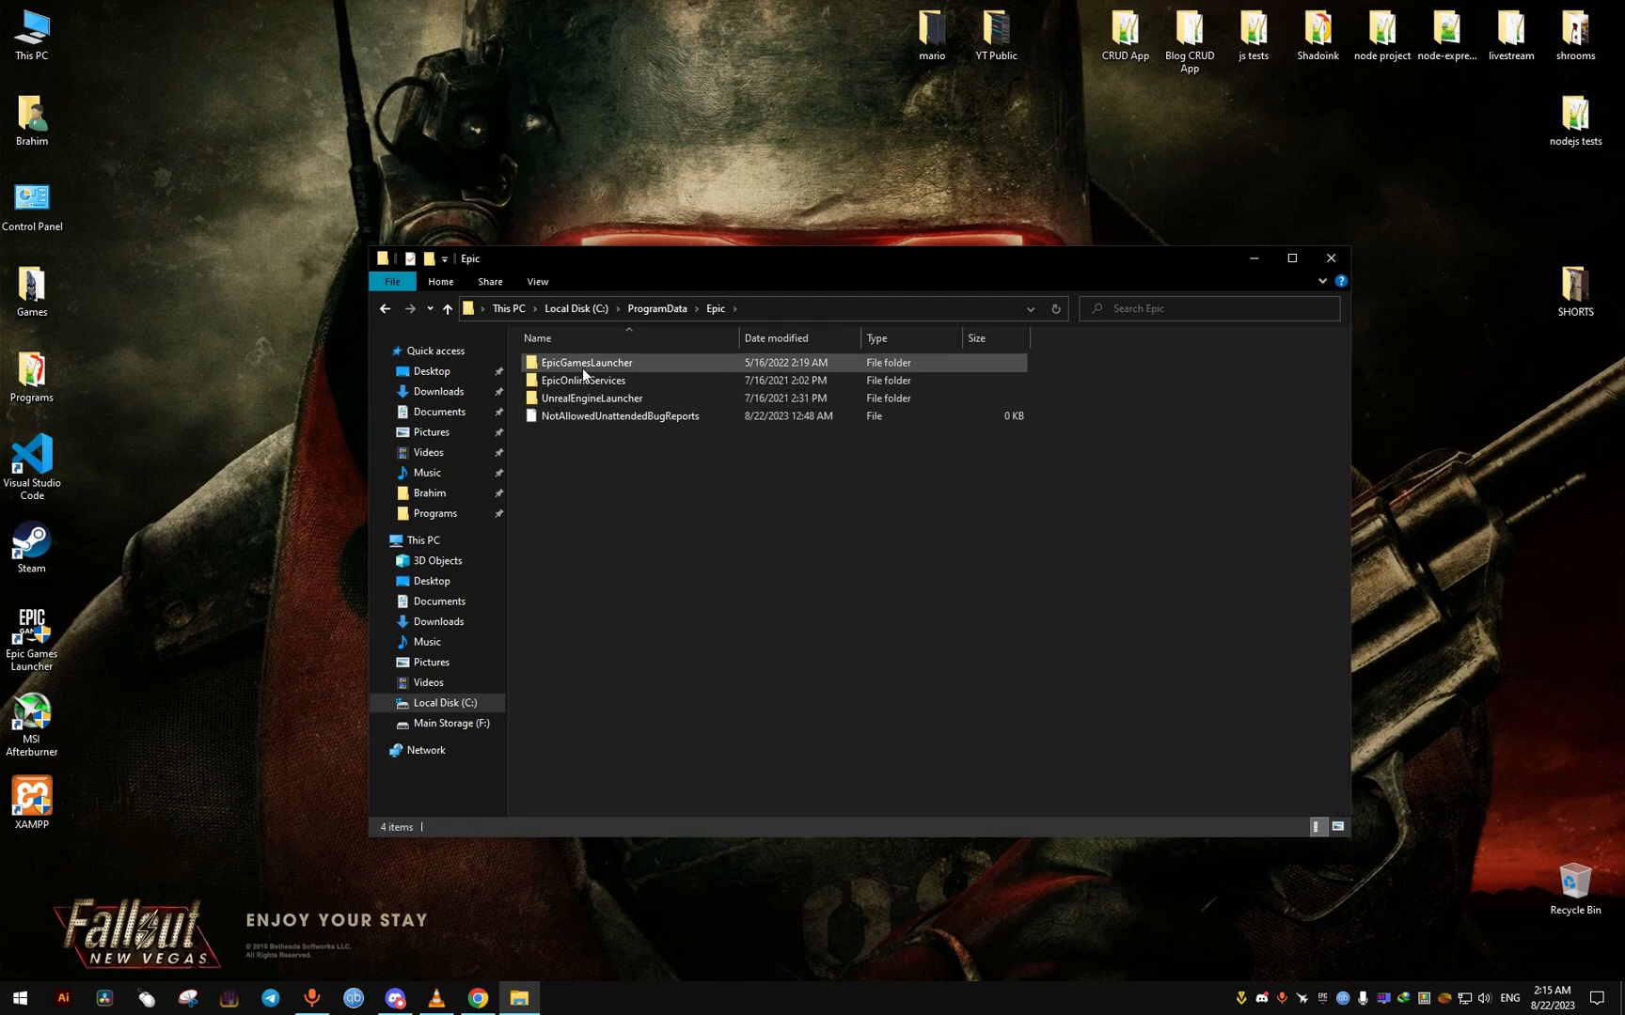
{"action": "double_click", "coordinate": [586, 362]}
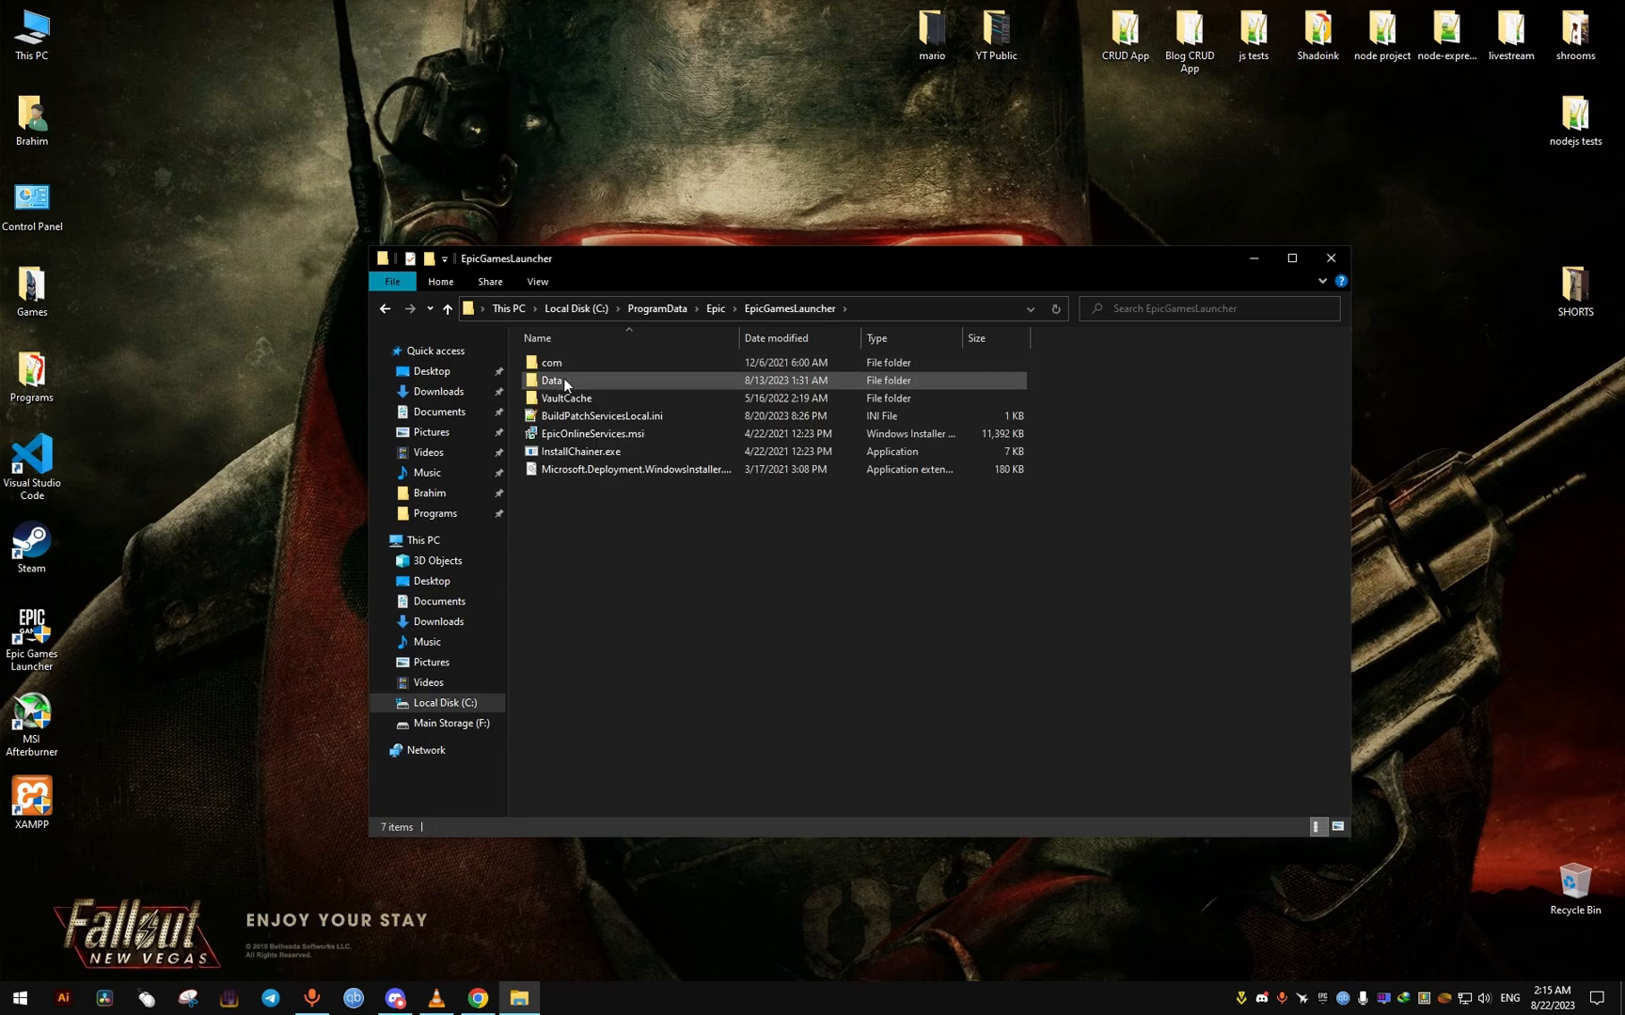
{"action": "double_click", "coordinate": [552, 380]}
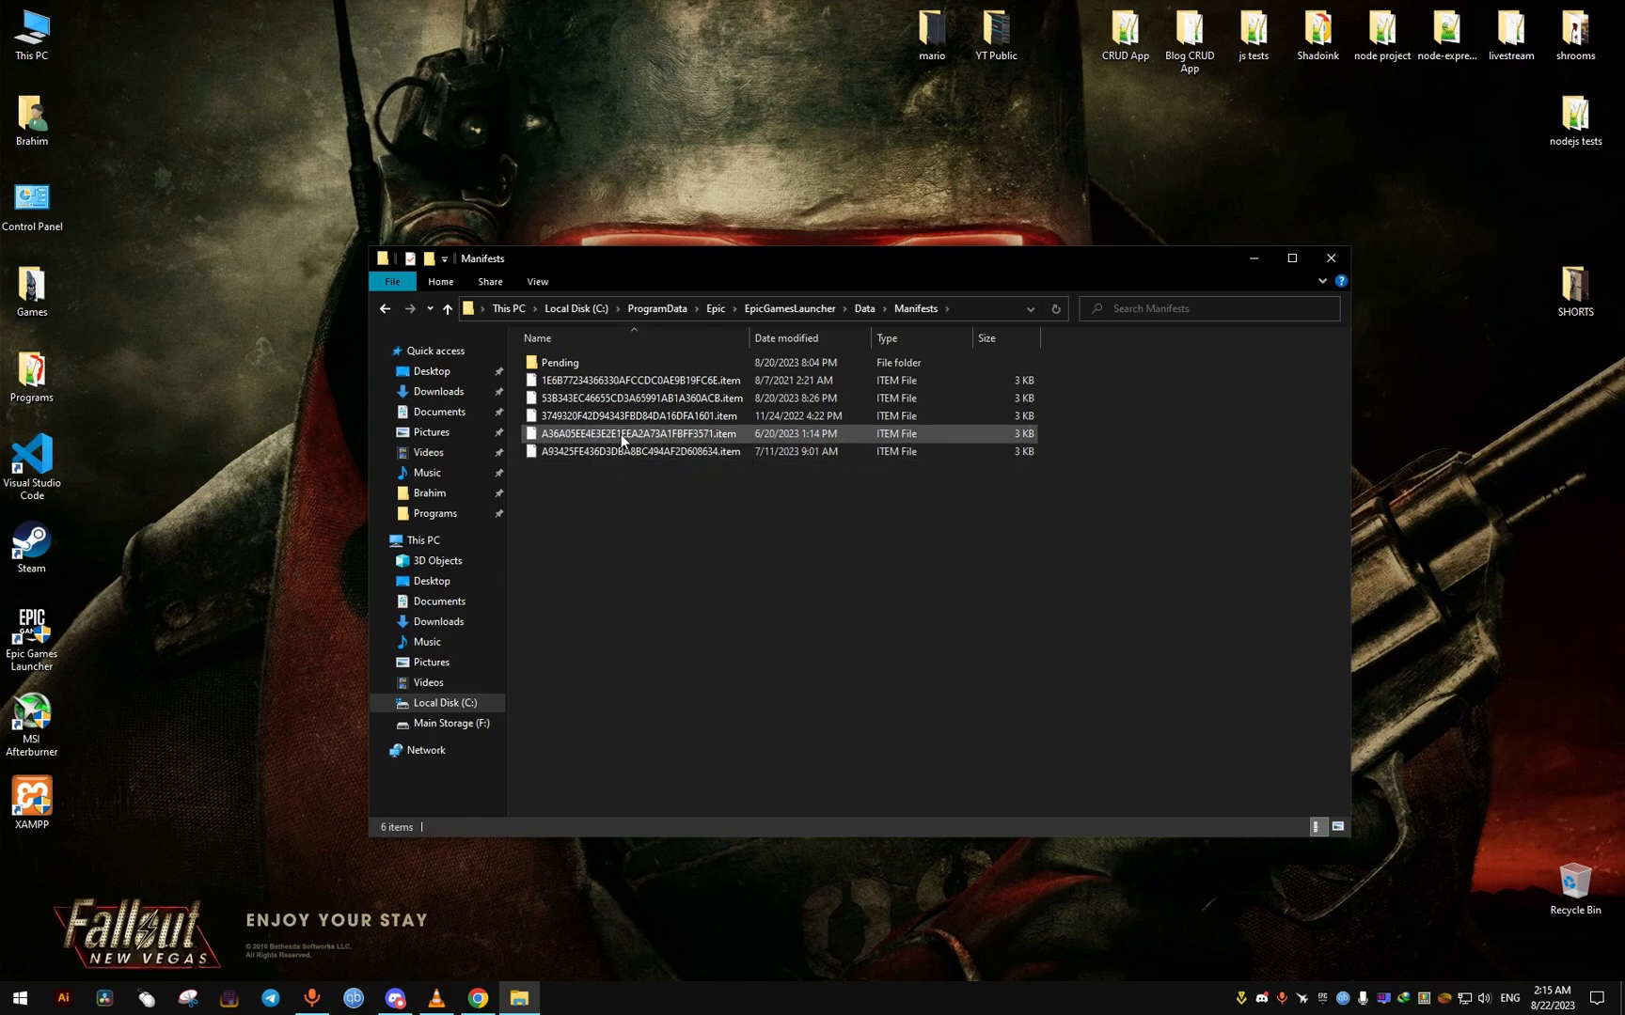
- Check the .item manifests, closing Salt and Sanctuary, and open BioShock Remastered's
{"action": "double_click", "coordinate": [638, 434]}
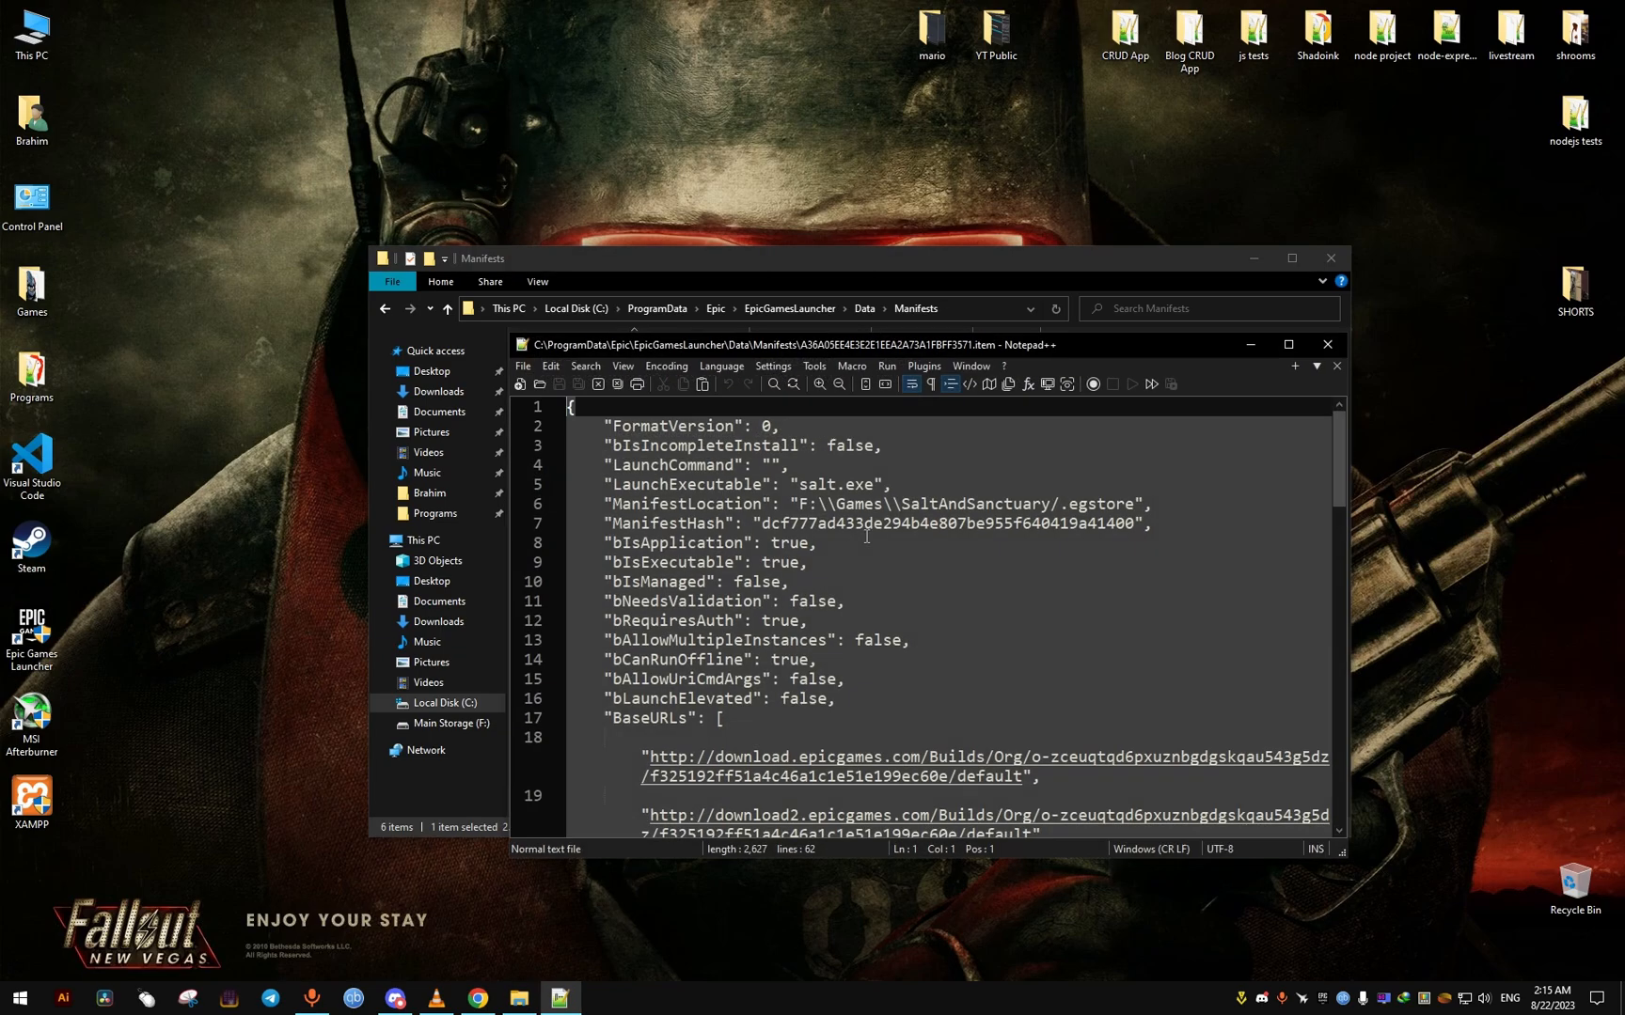
{"action": "left_click", "coordinate": [1327, 344]}
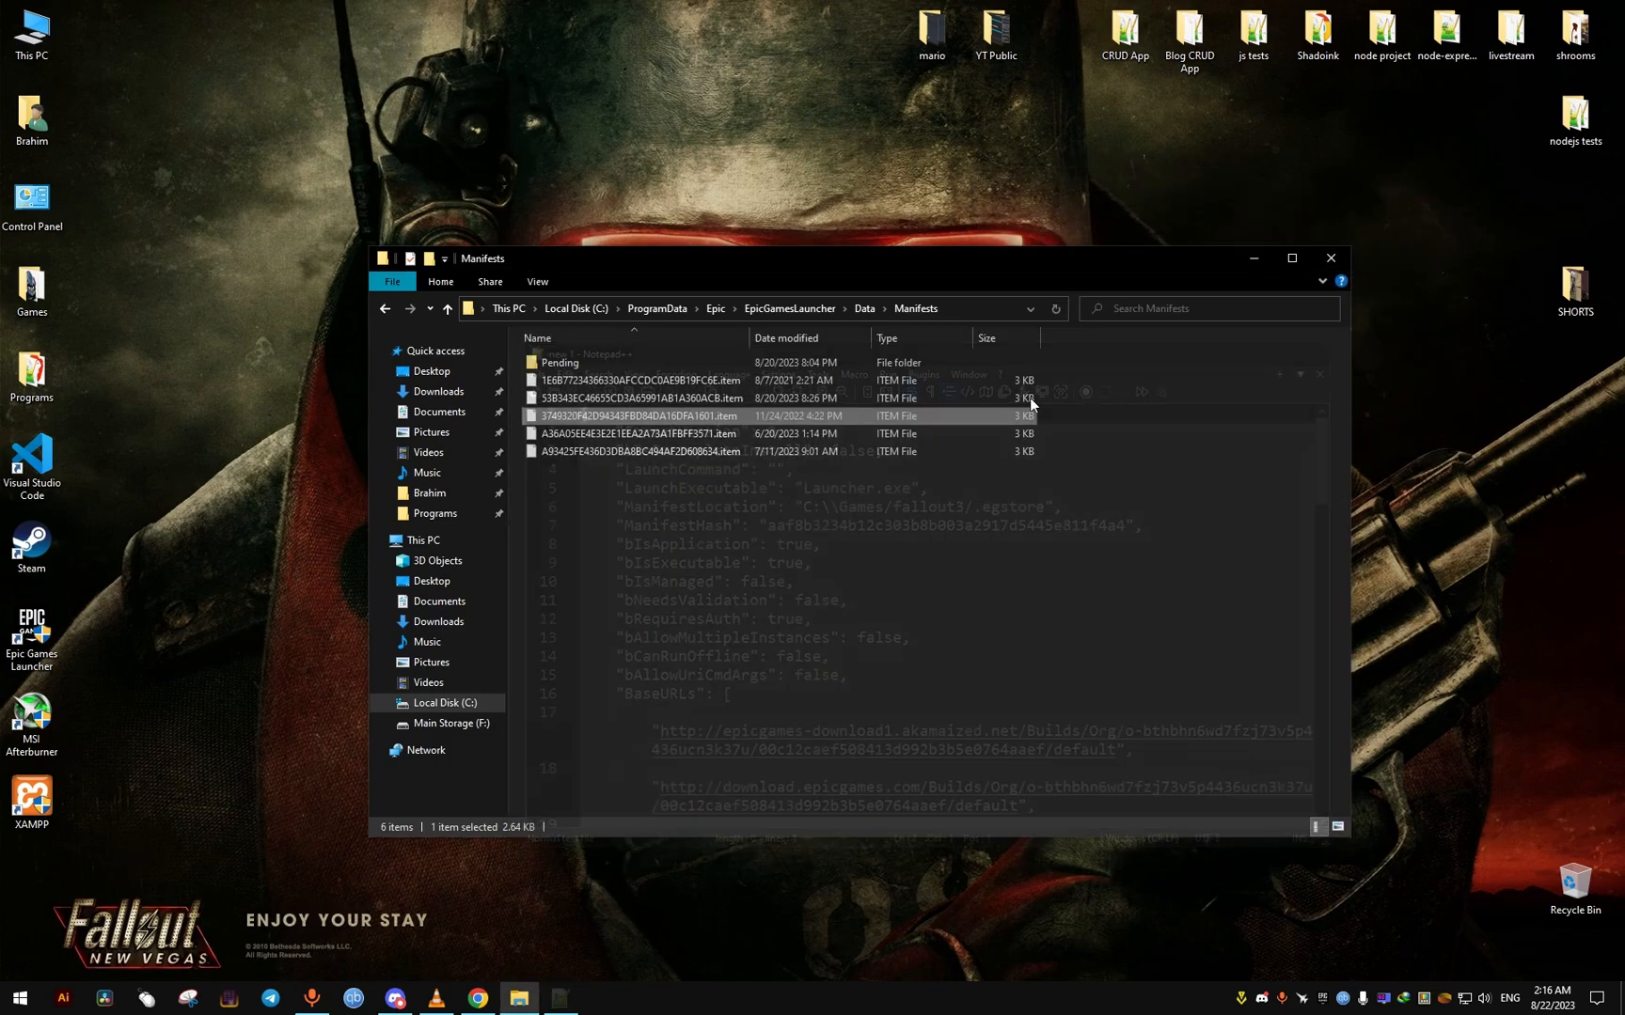
{"action": "double_click", "coordinate": [645, 398]}
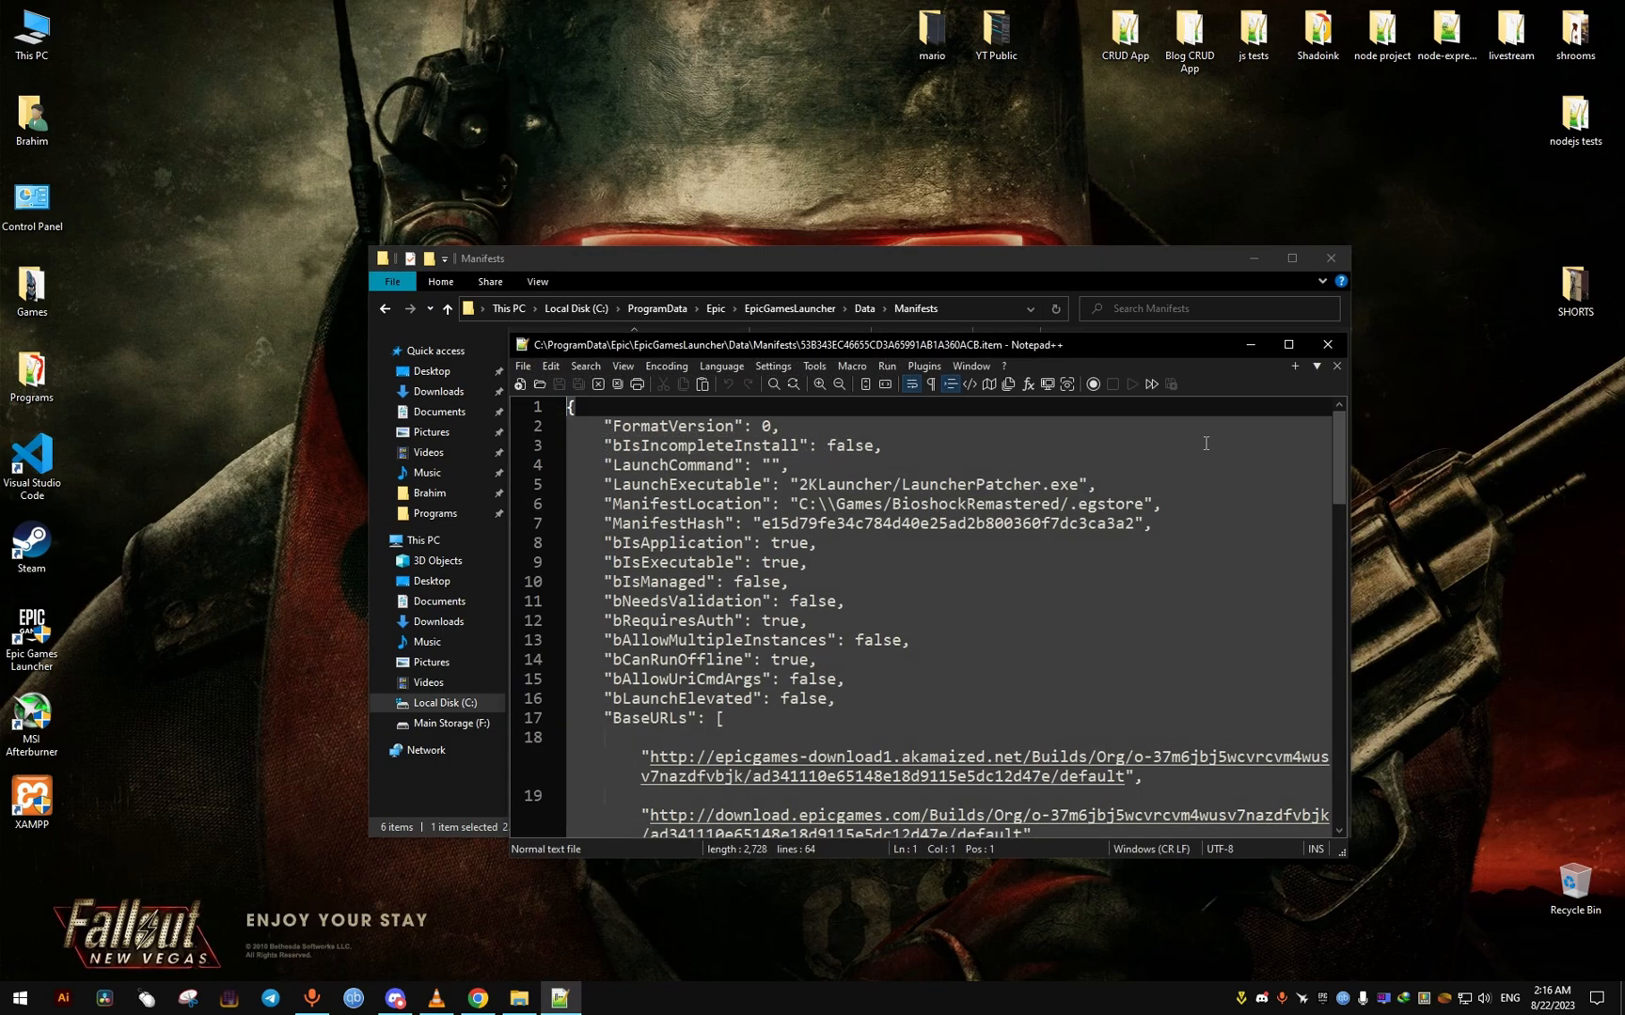
- Set LaunchExecutable to Build/FinalEpic/BioshockHD.exe, save, and close the manifest
{"action": "left_click", "coordinate": [1379, 226]}
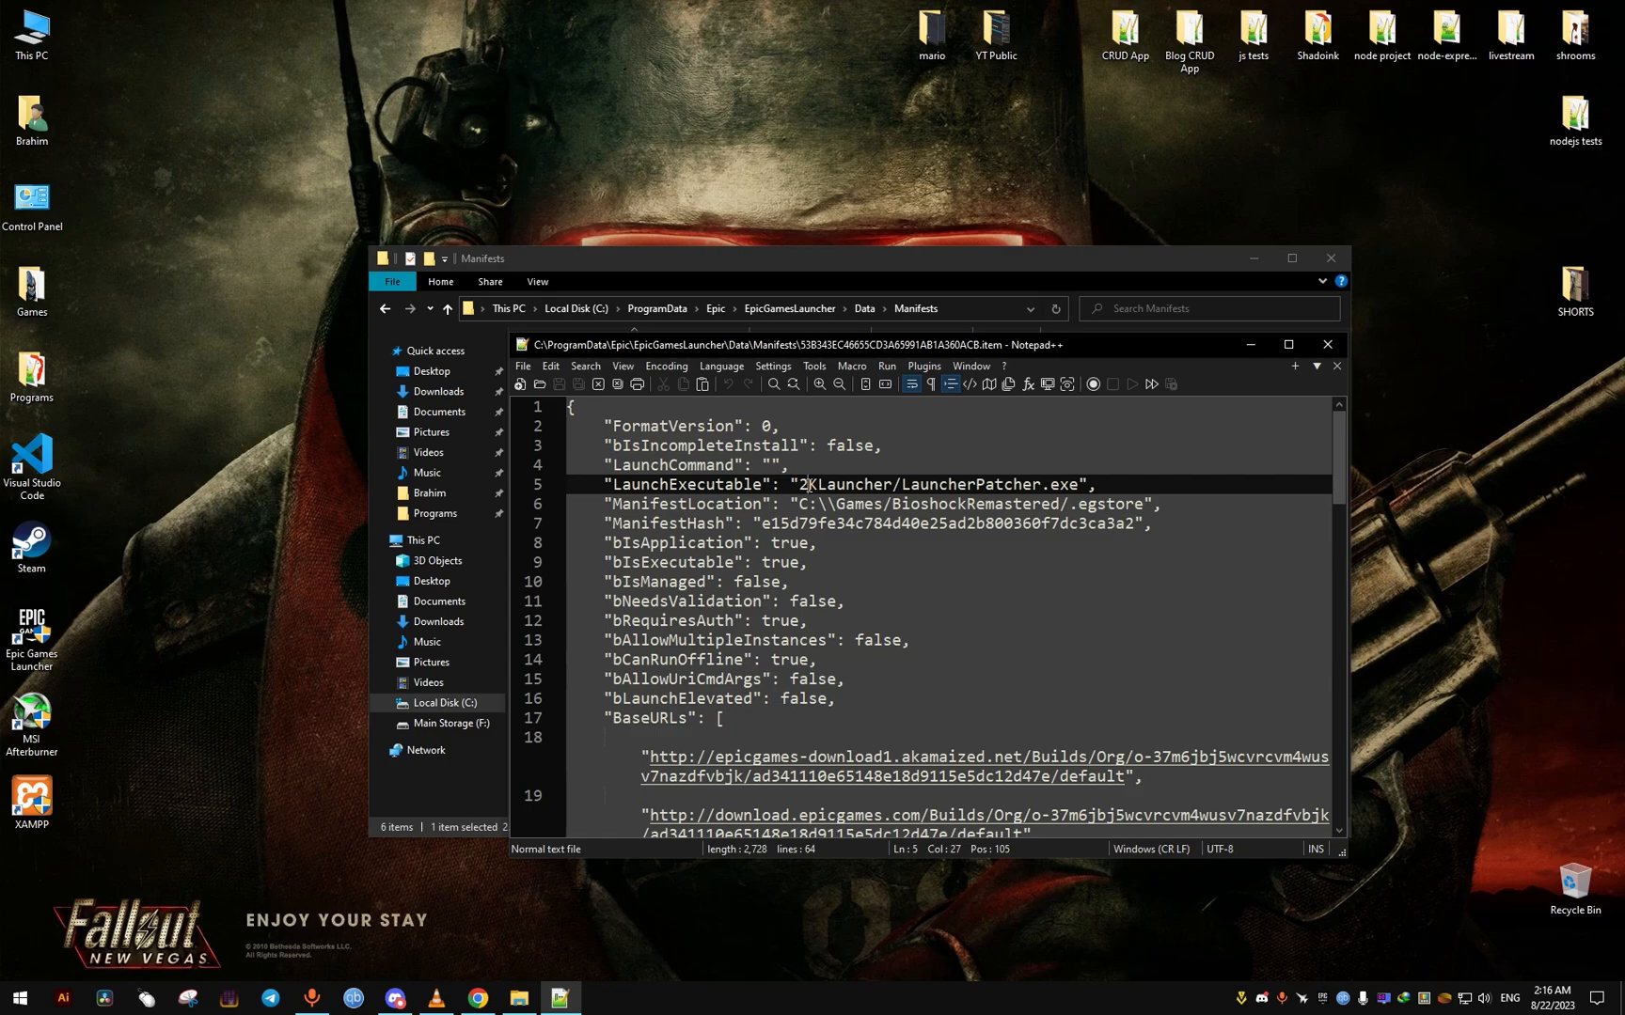
{"action": "type", "text": "Build/FinalEpic/BioshockHD.exe"}
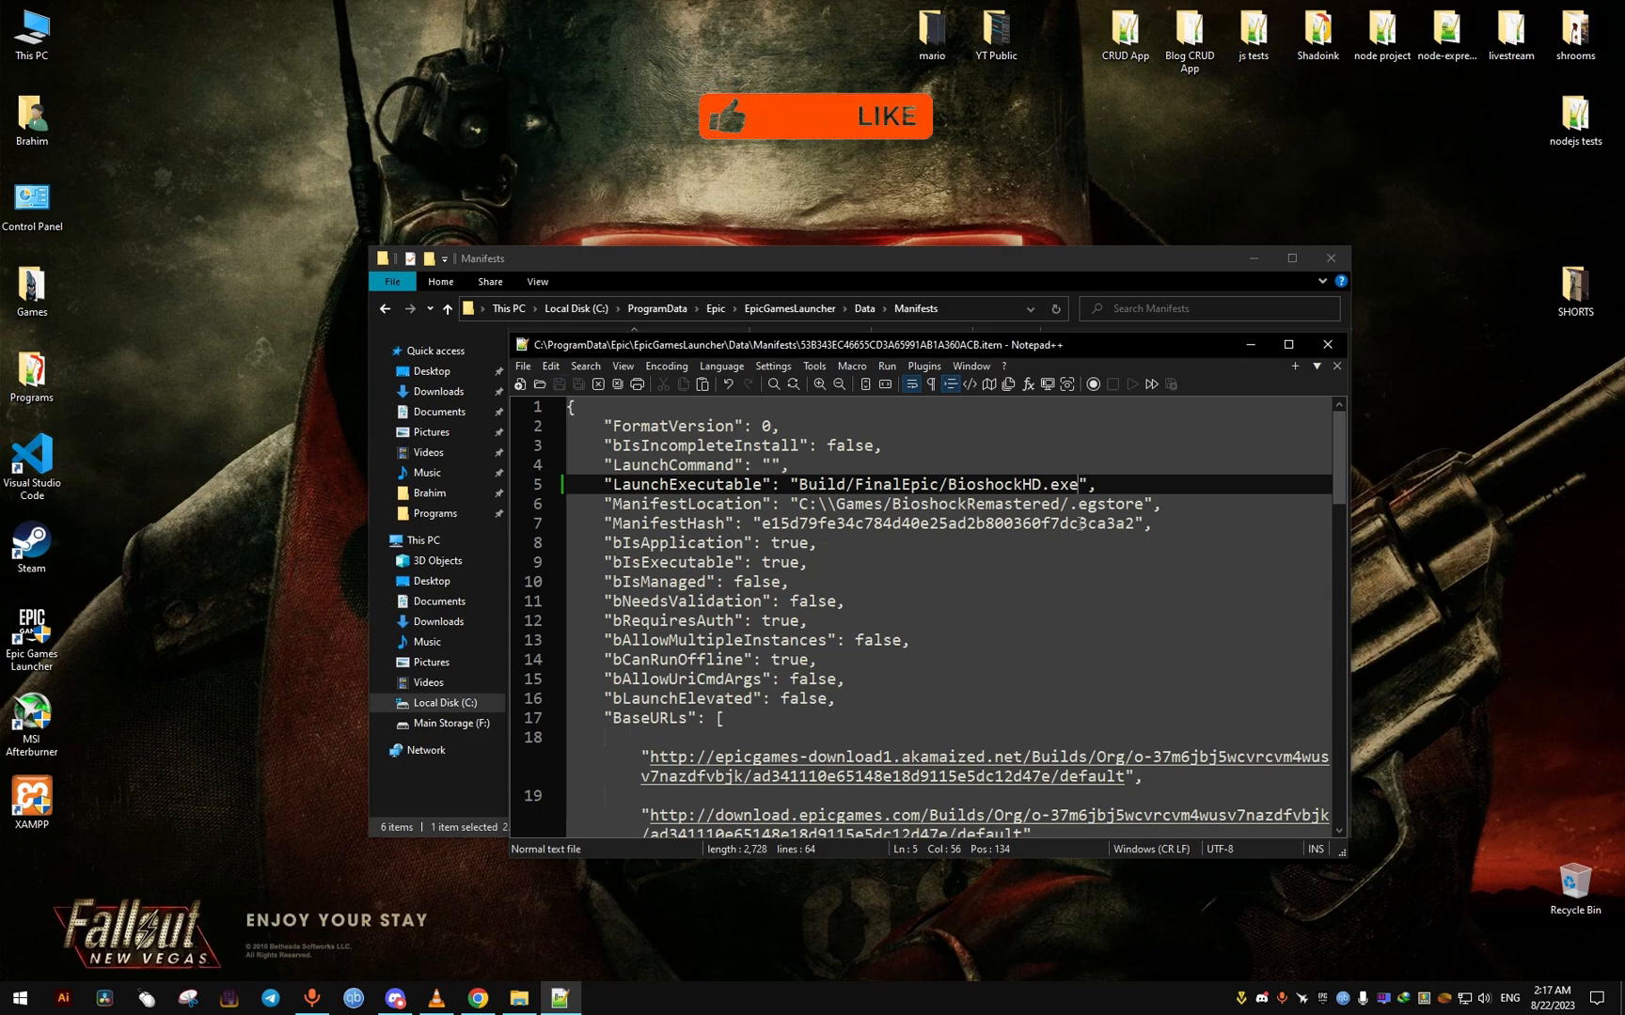
{"action": "left_click", "coordinate": [1326, 344]}
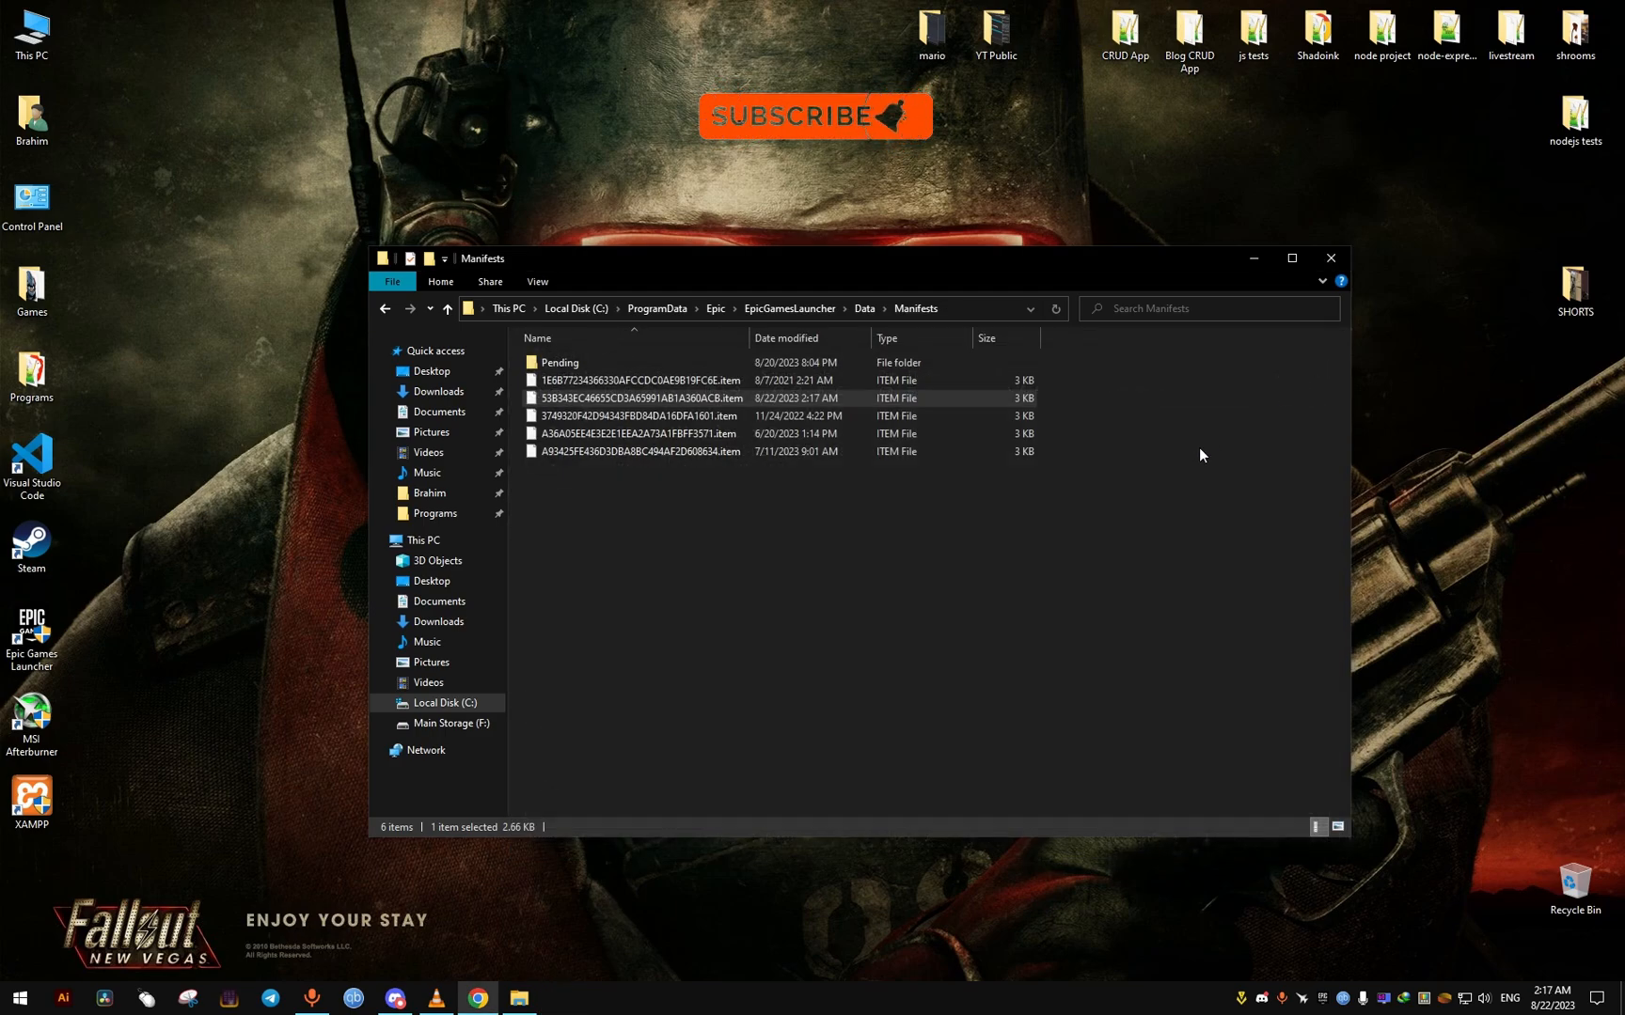
- Close the Manifests Explorer window and relaunch Epic Games Launcher from its desktop shortcut
{"action": "left_click", "coordinate": [1331, 257]}
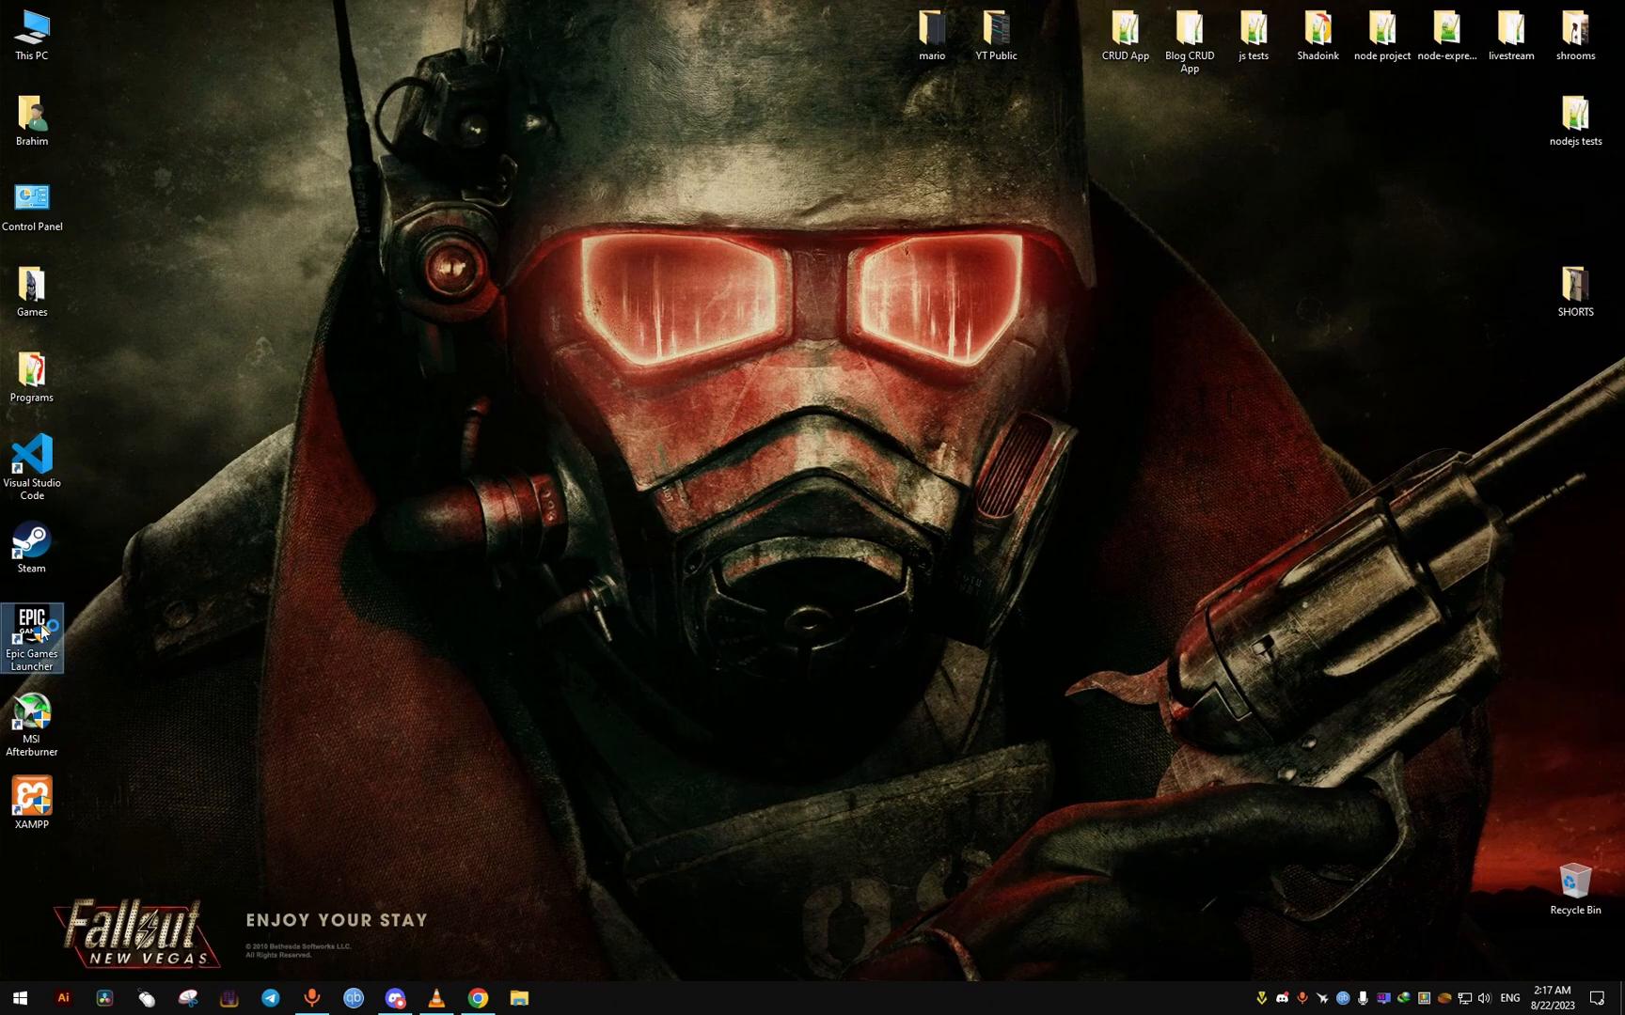
{"action": "double_click", "coordinate": [32, 622]}
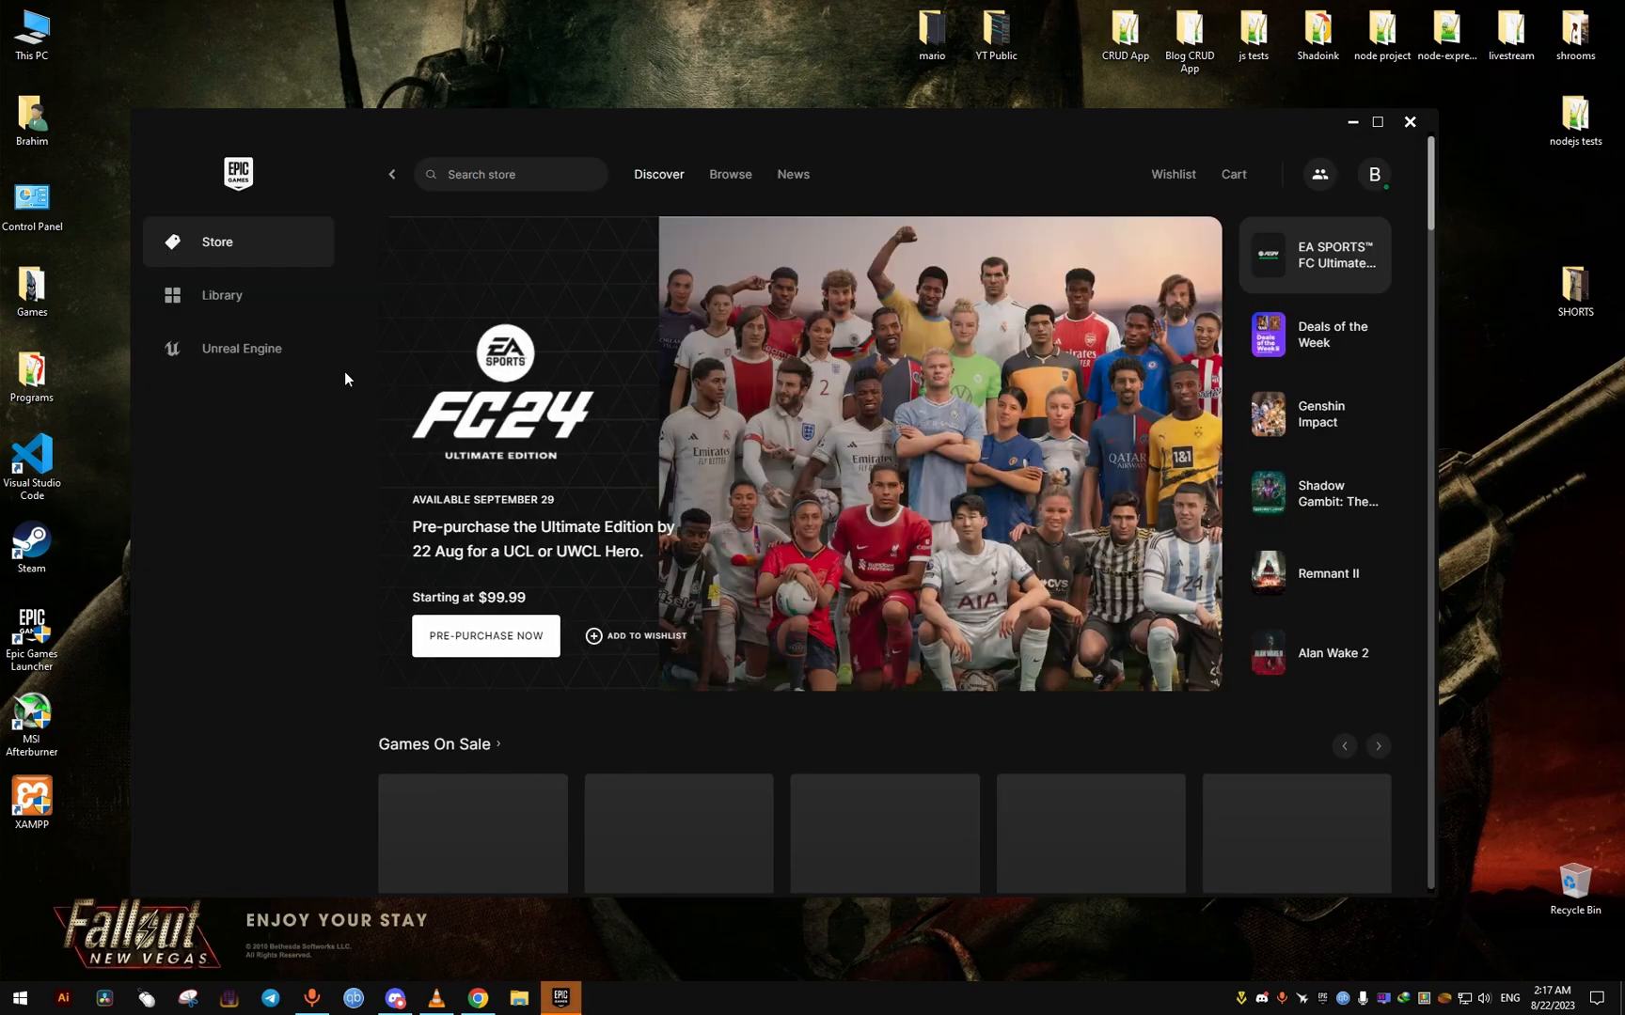
{"action": "mouse_move", "coordinate": [280, 508]}
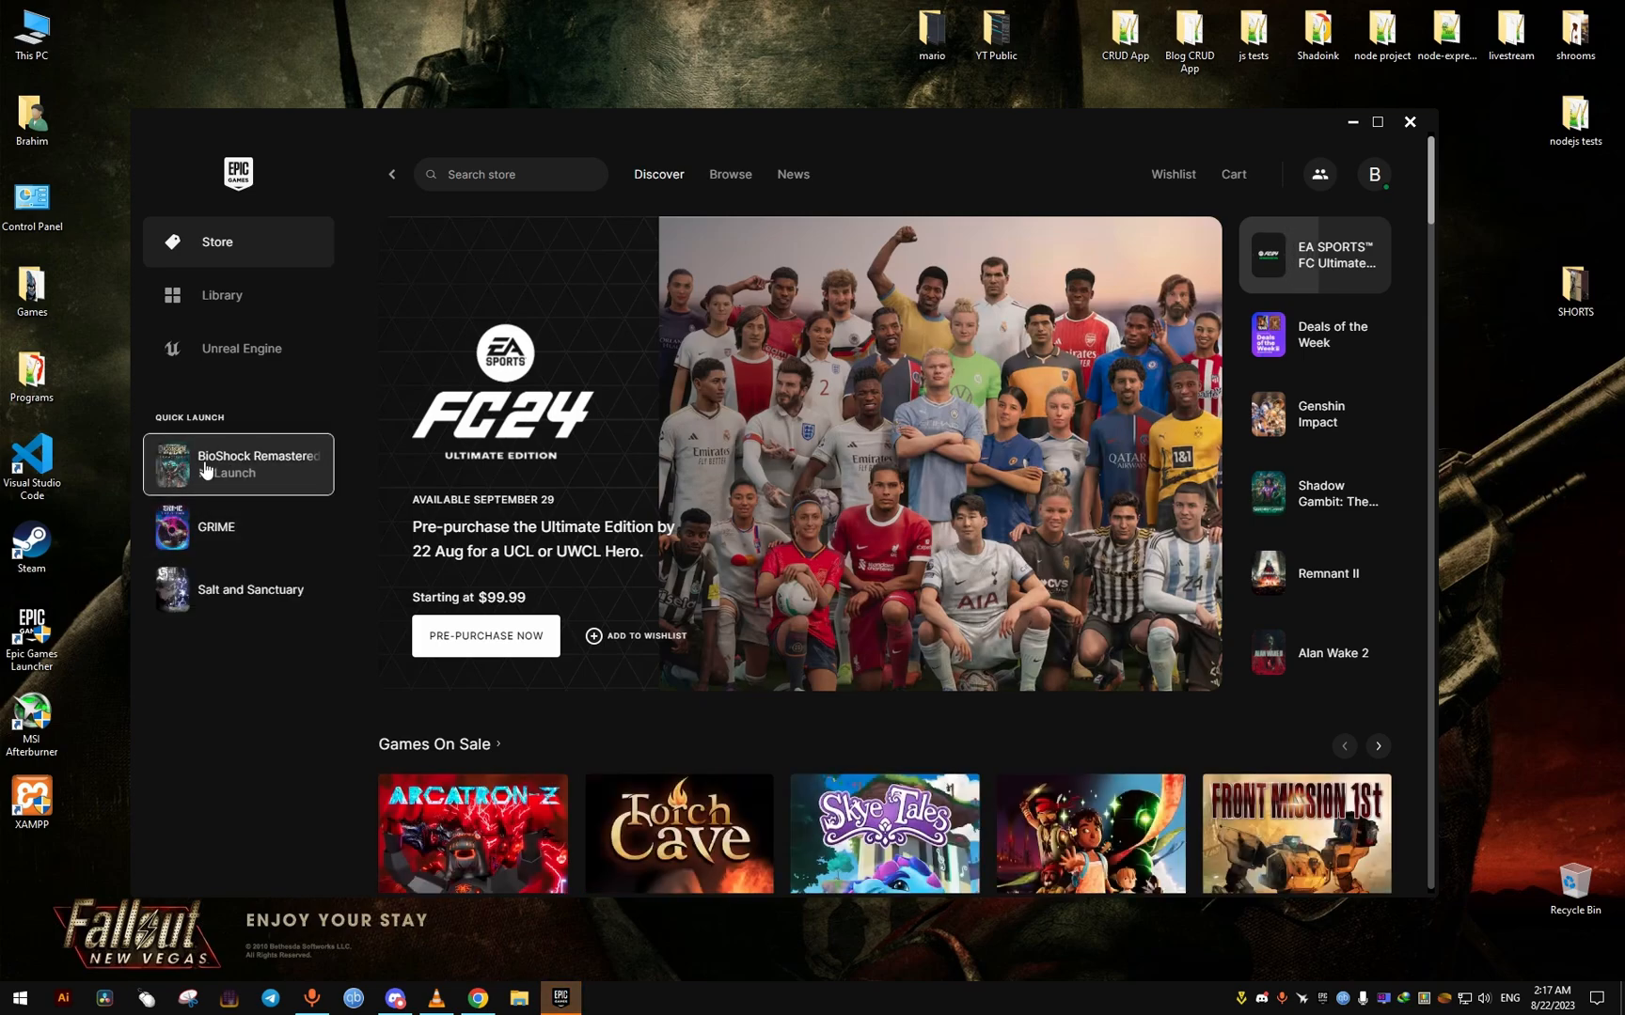
{"action": "mouse_move", "coordinate": [279, 701]}
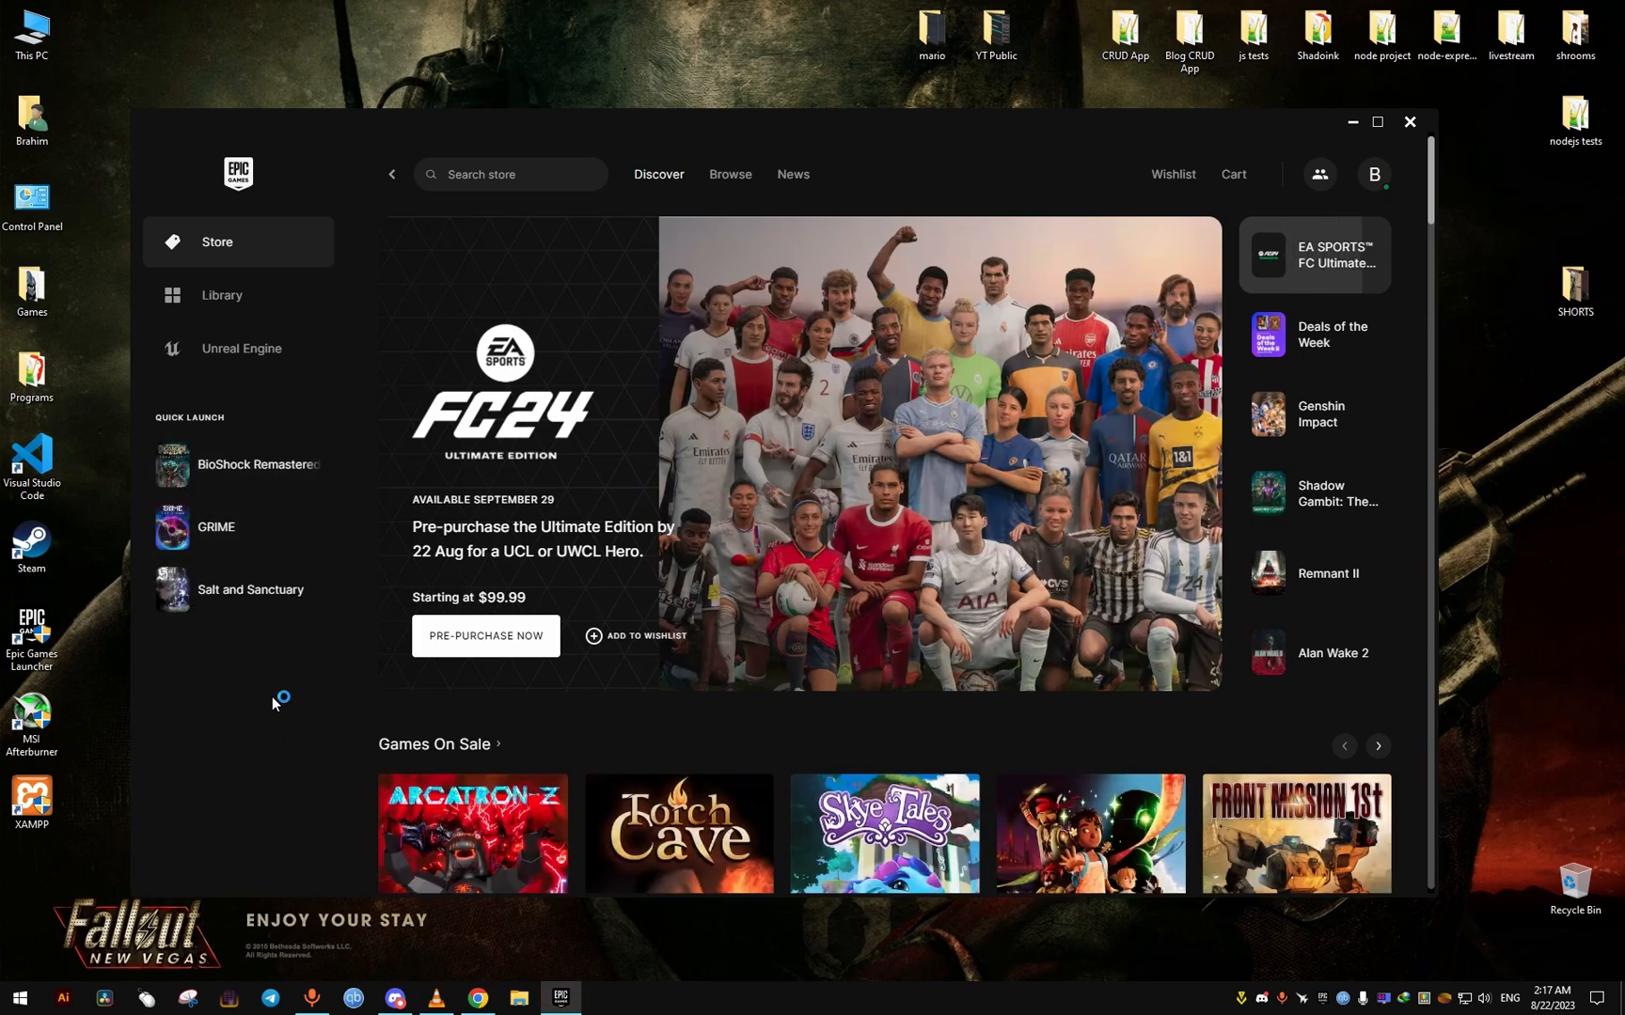